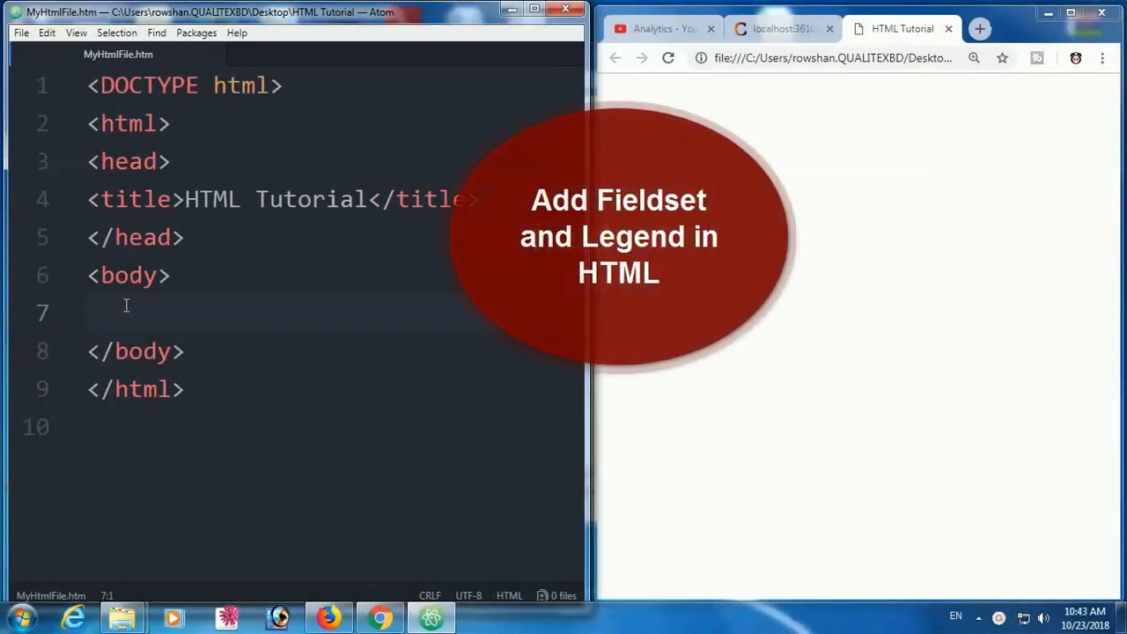
# Add an empty <fieldset></fieldset> element in the body after the <br>
pyautogui.write('<fieldset>')
pyautogui.write('</')
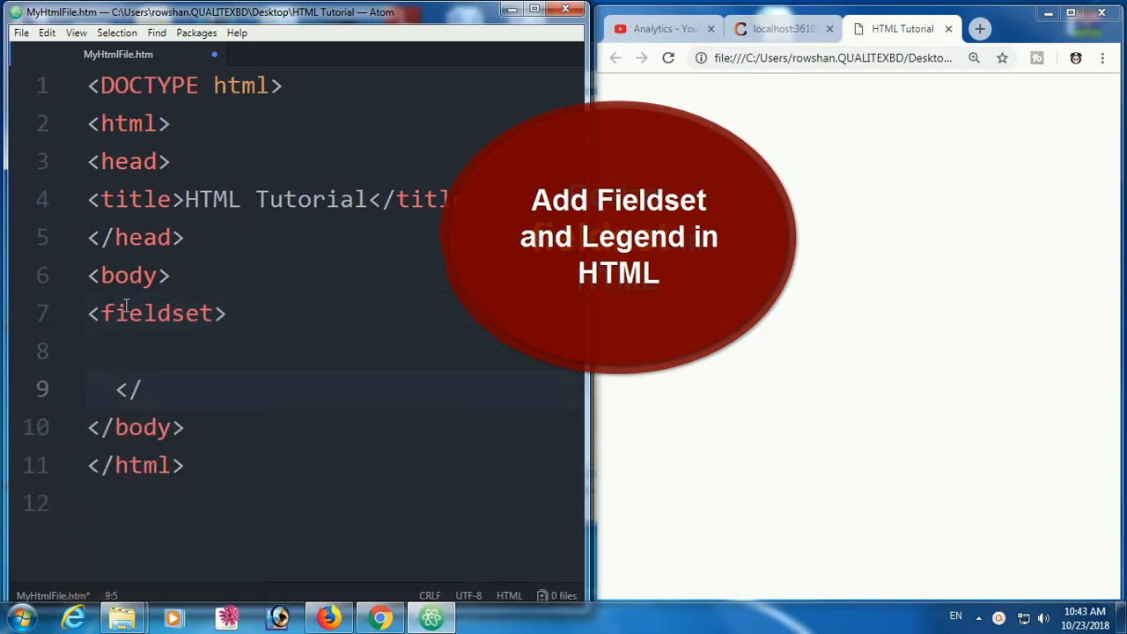
pyautogui.write('fieldset>')
pyautogui.write('<br>')
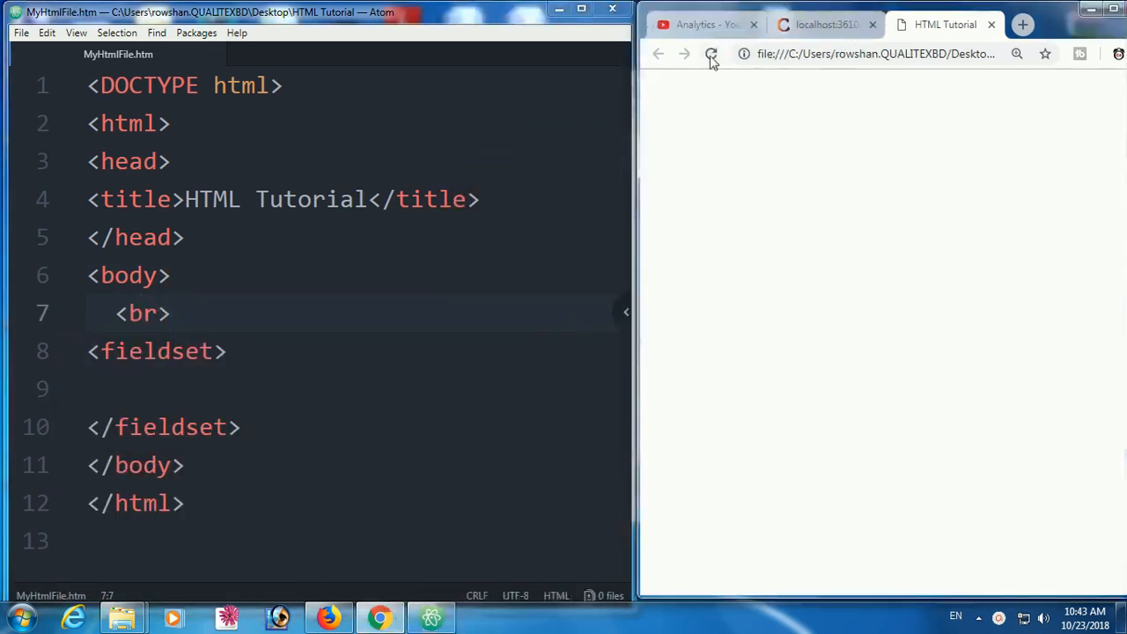
# Inside the fieldset add a <br> and an empty <div></div> with a blank line ready for content
pyautogui.click(712, 53)
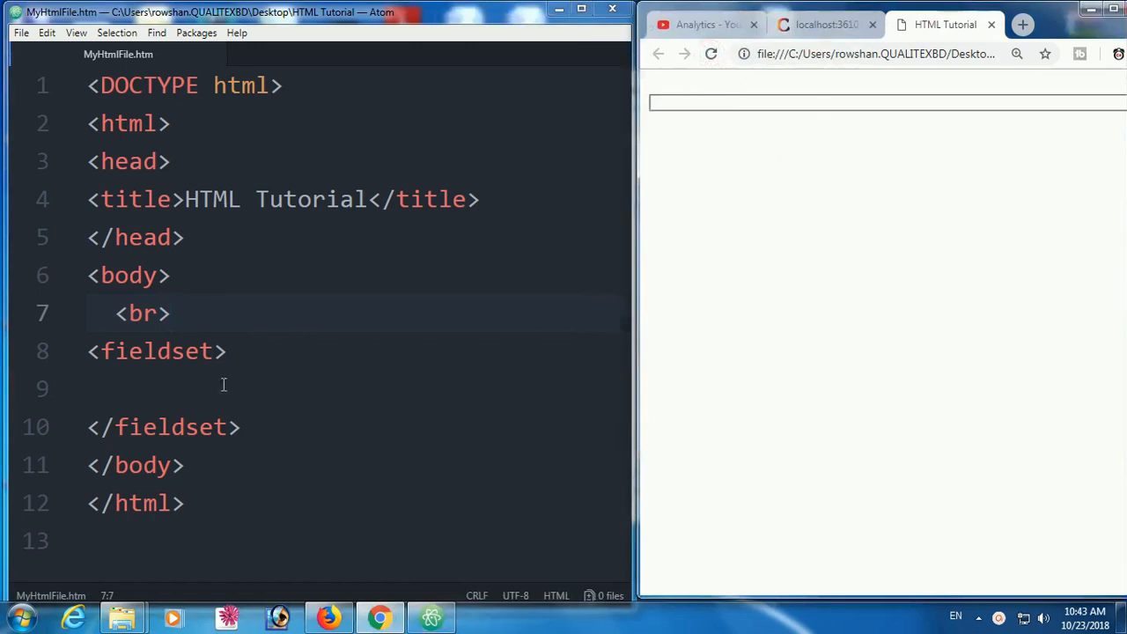
pyautogui.write('<div>')
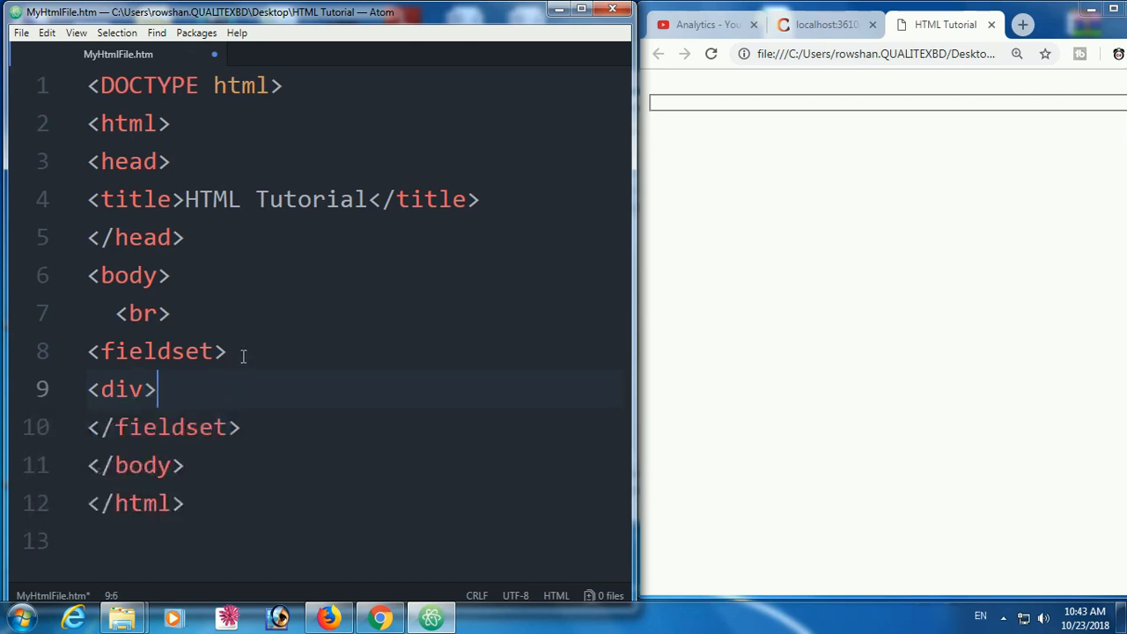
pyautogui.write('</div>')
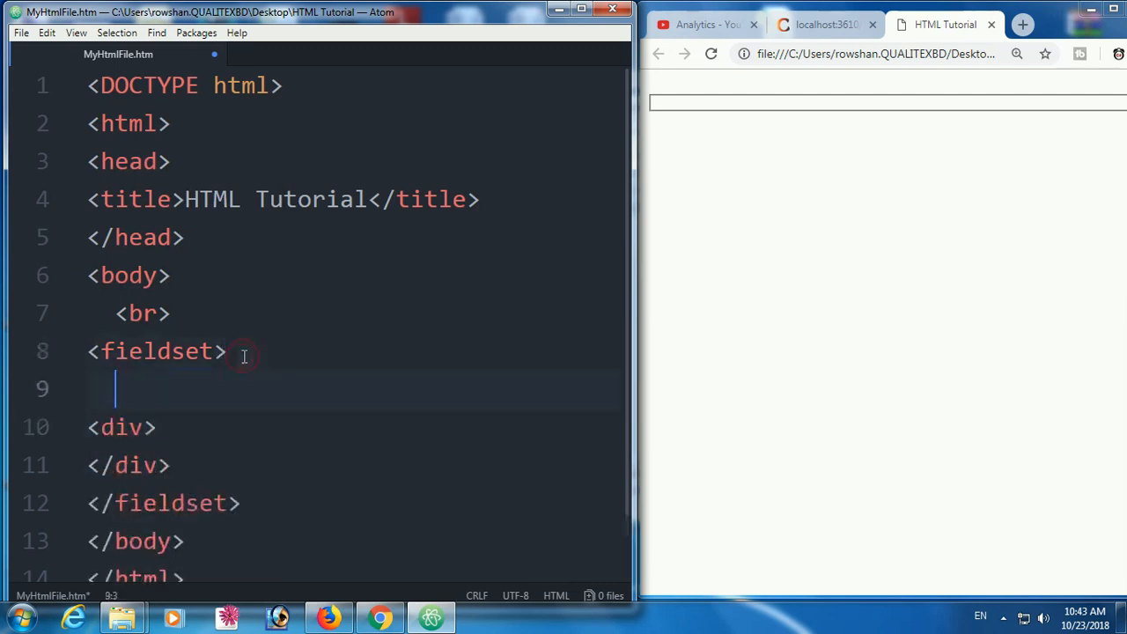
pyautogui.write('<br>')
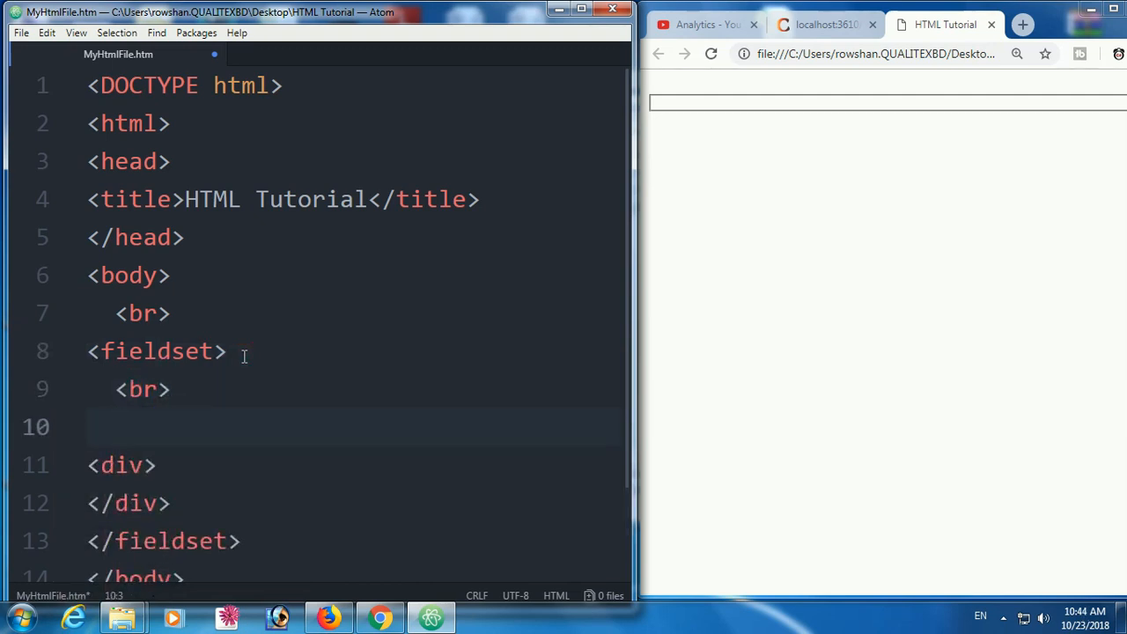
pyautogui.press('Enter')
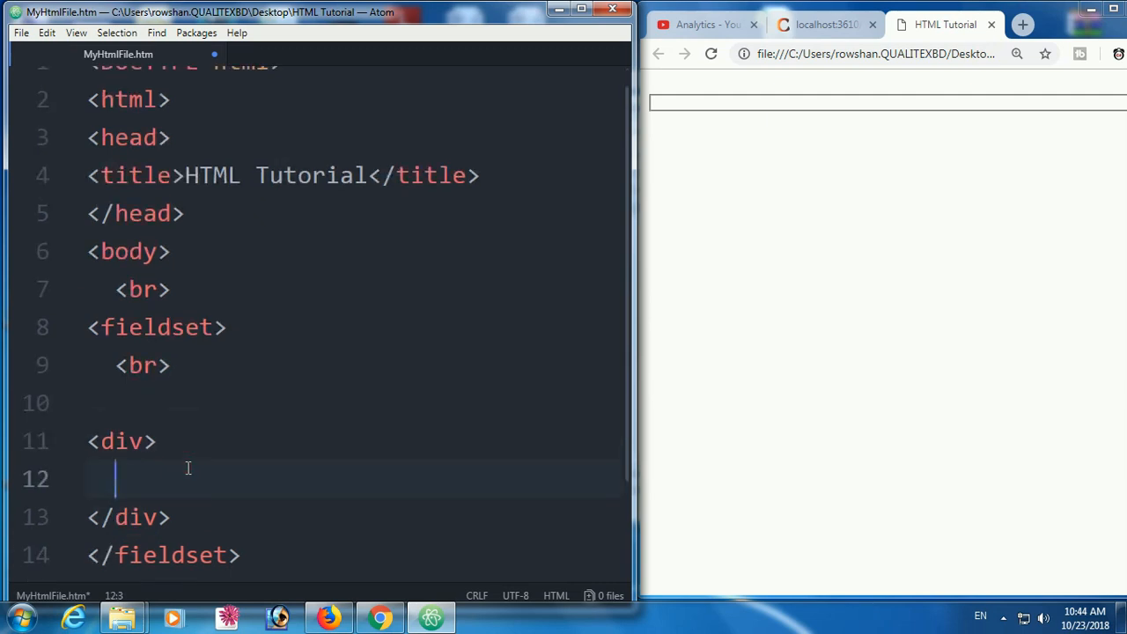
# Add the line User Name : <inpu type="text"> inside the div
pyautogui.write('User')
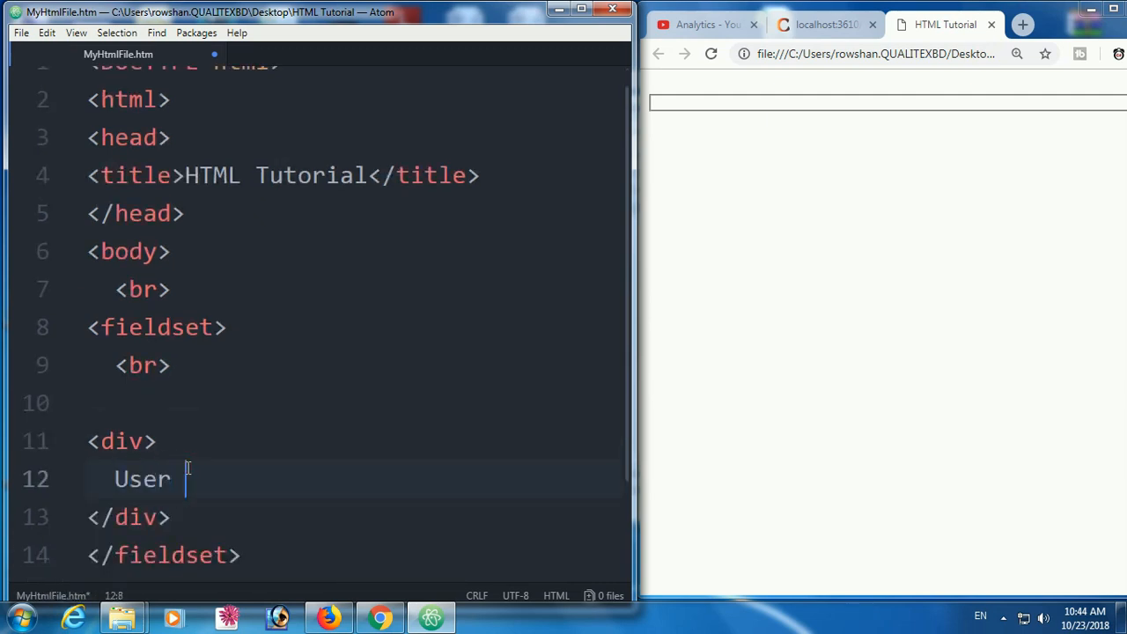
pyautogui.write('Name :')
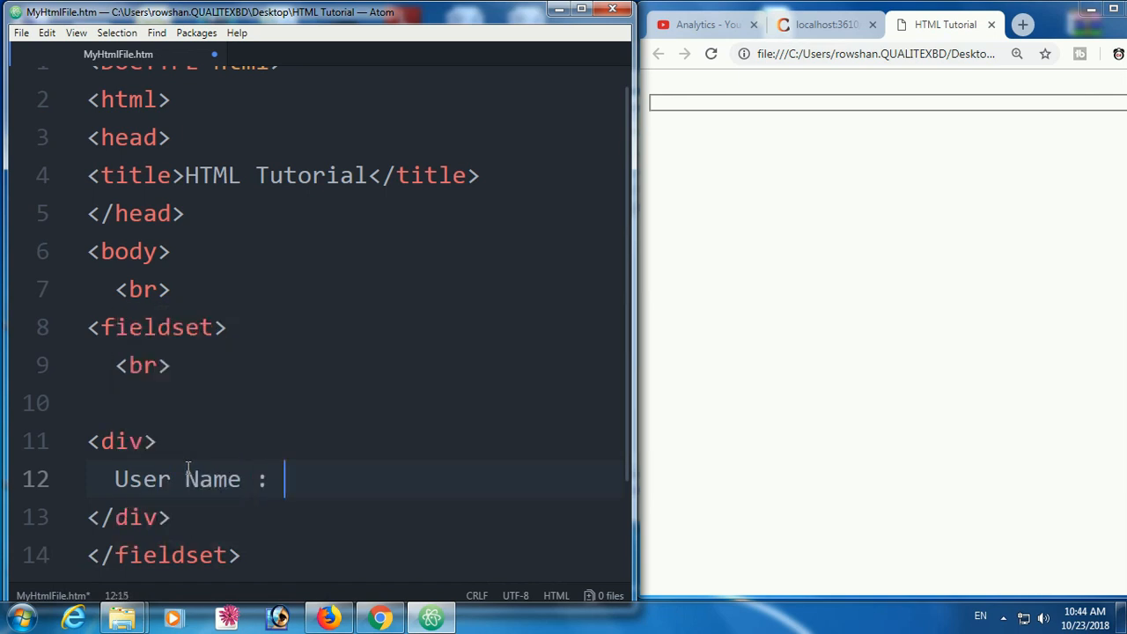
pyautogui.write('<inpu')
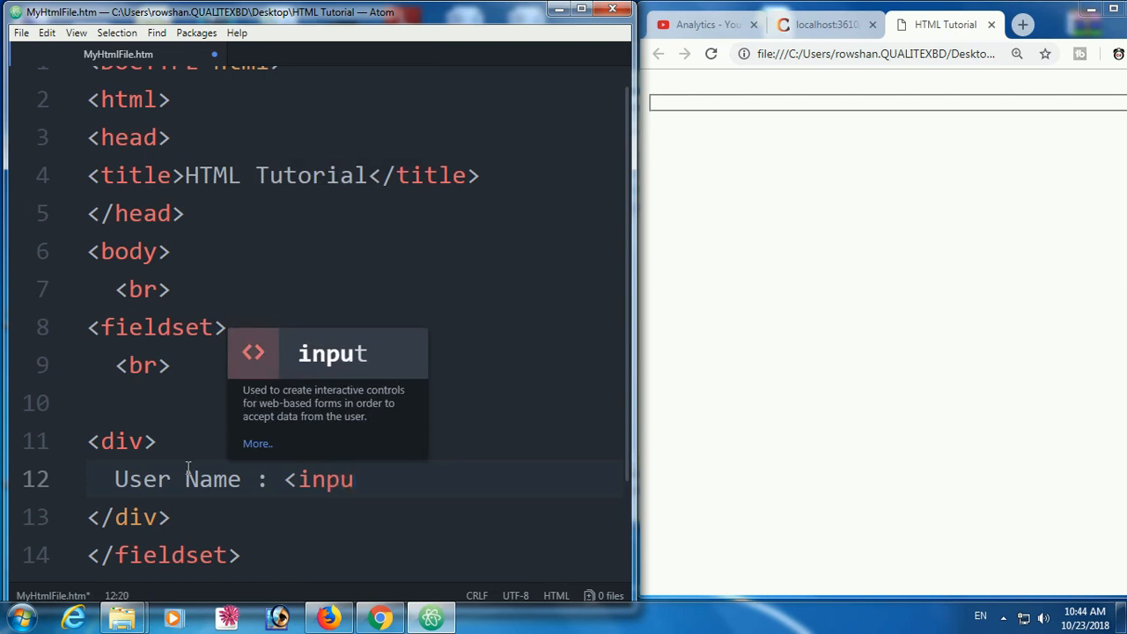
pyautogui.write('ty')
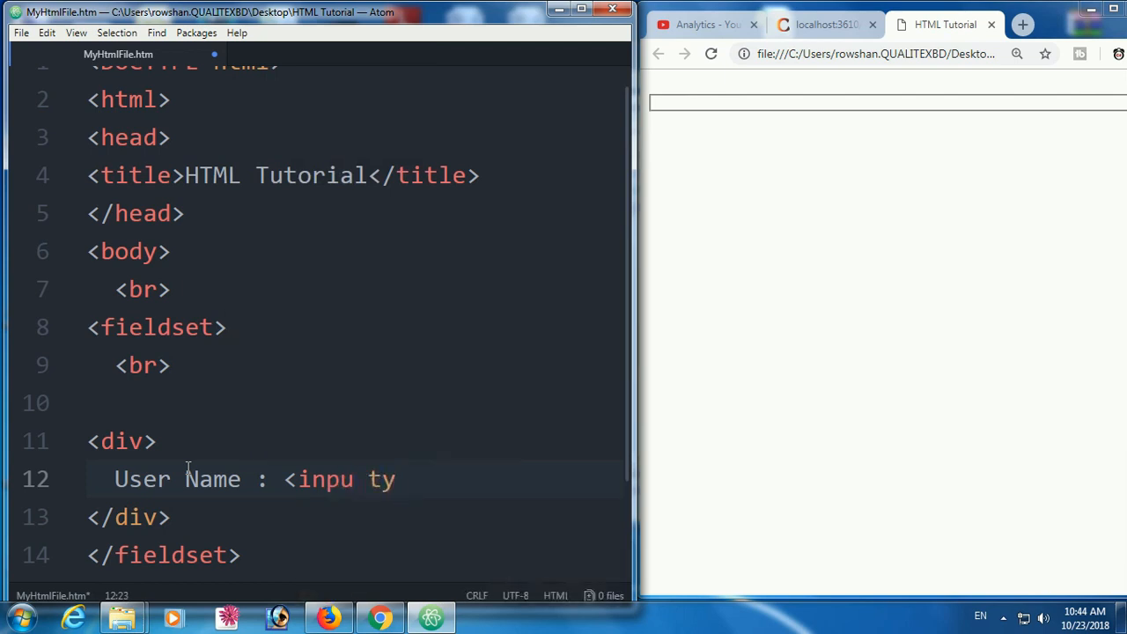
pyautogui.write('pe')
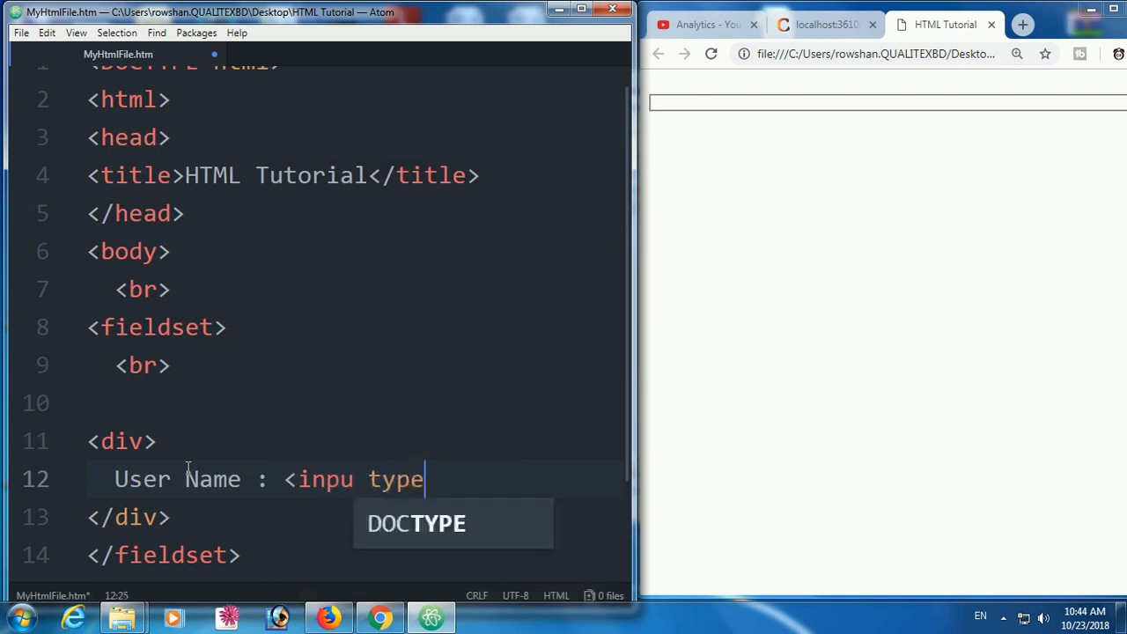
pyautogui.write('=')
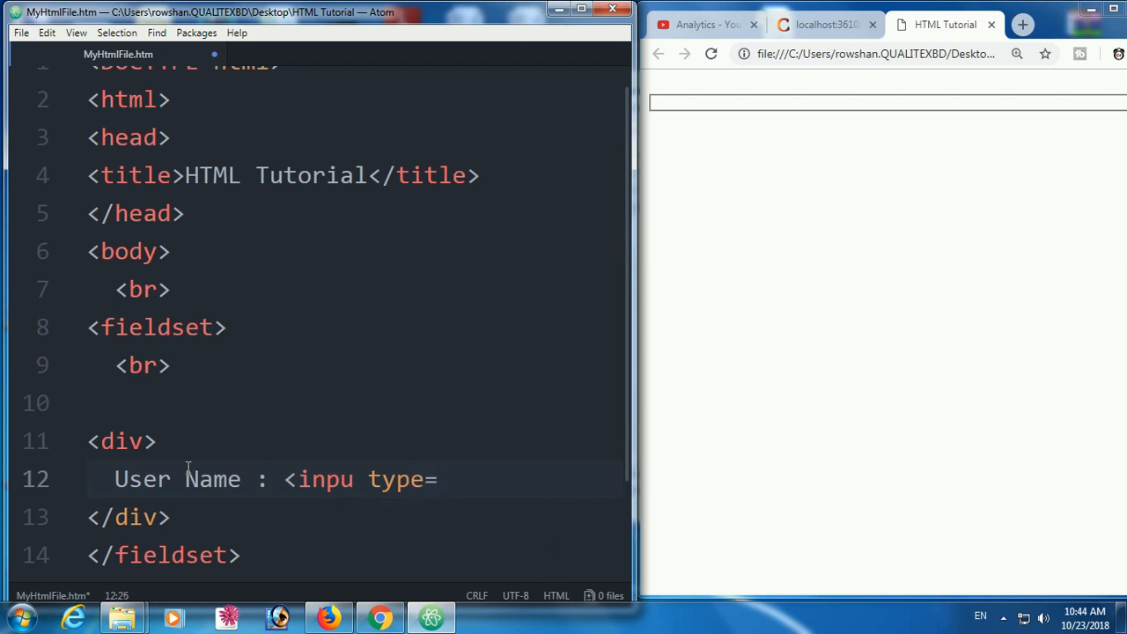
pyautogui.write('"tex')
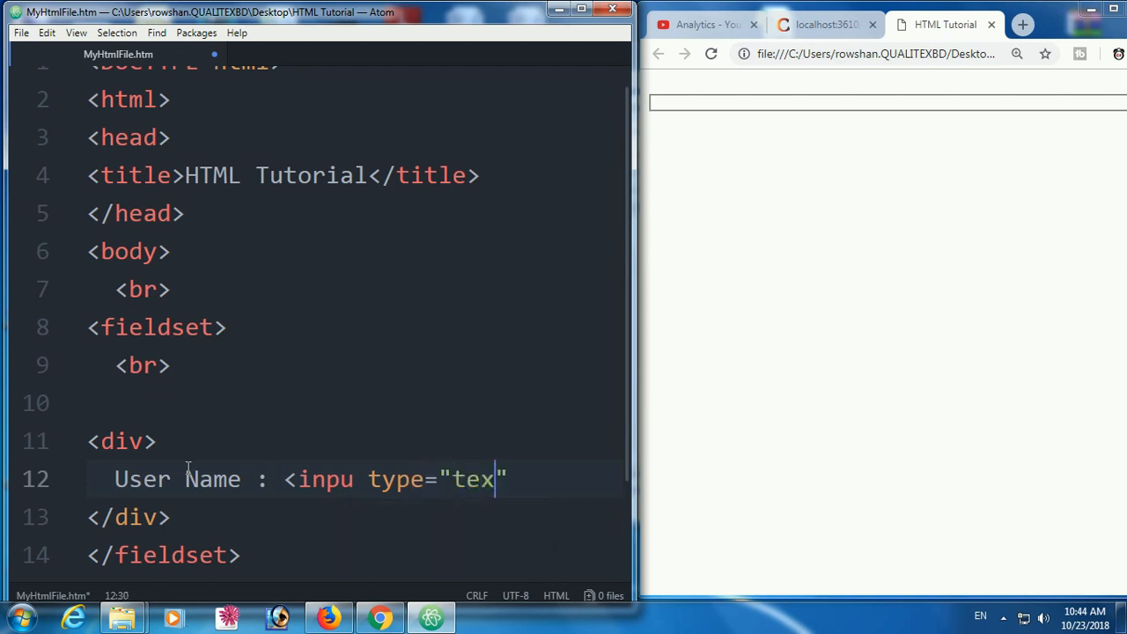
pyautogui.write('t')
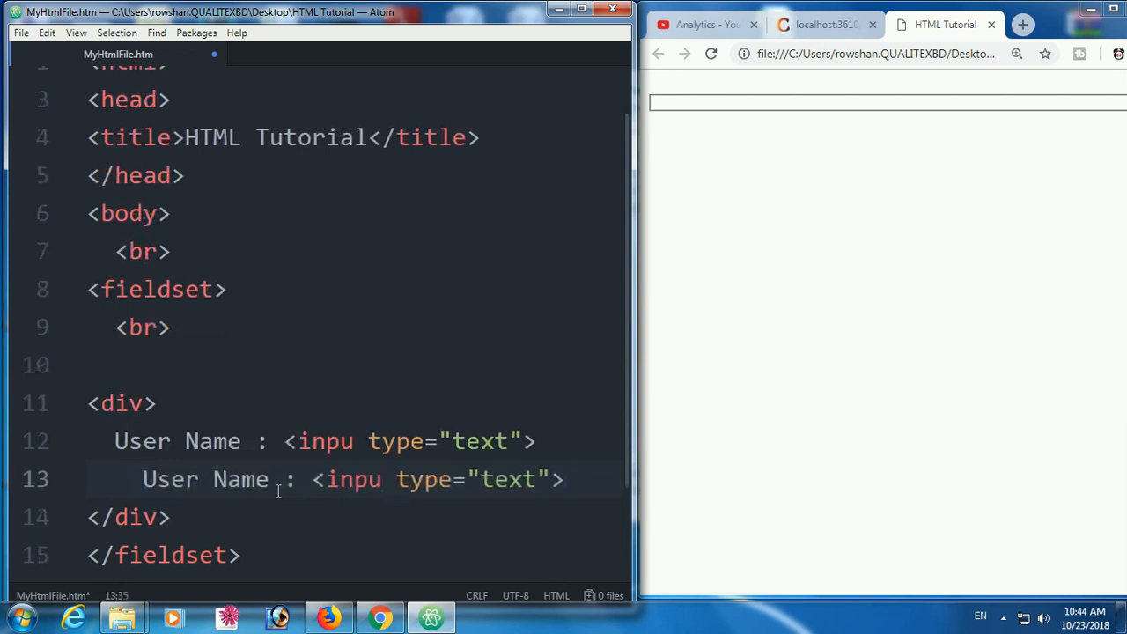
# Insert two <br> tags after the first text field, separating the duplicated lines
pyautogui.click(542, 440)
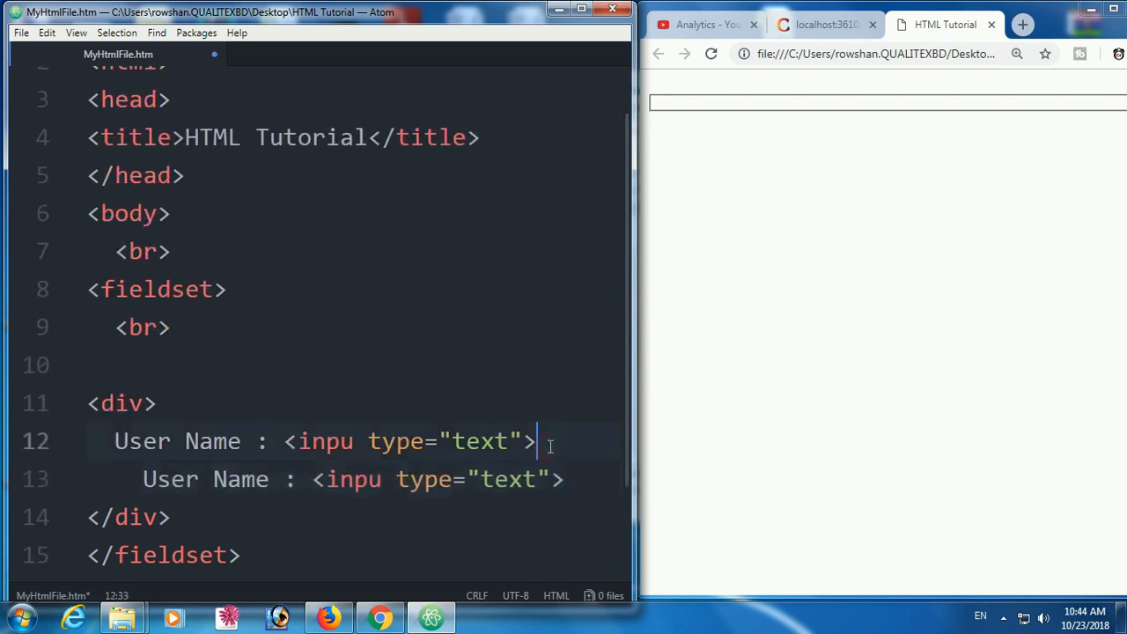
pyautogui.press('enter')
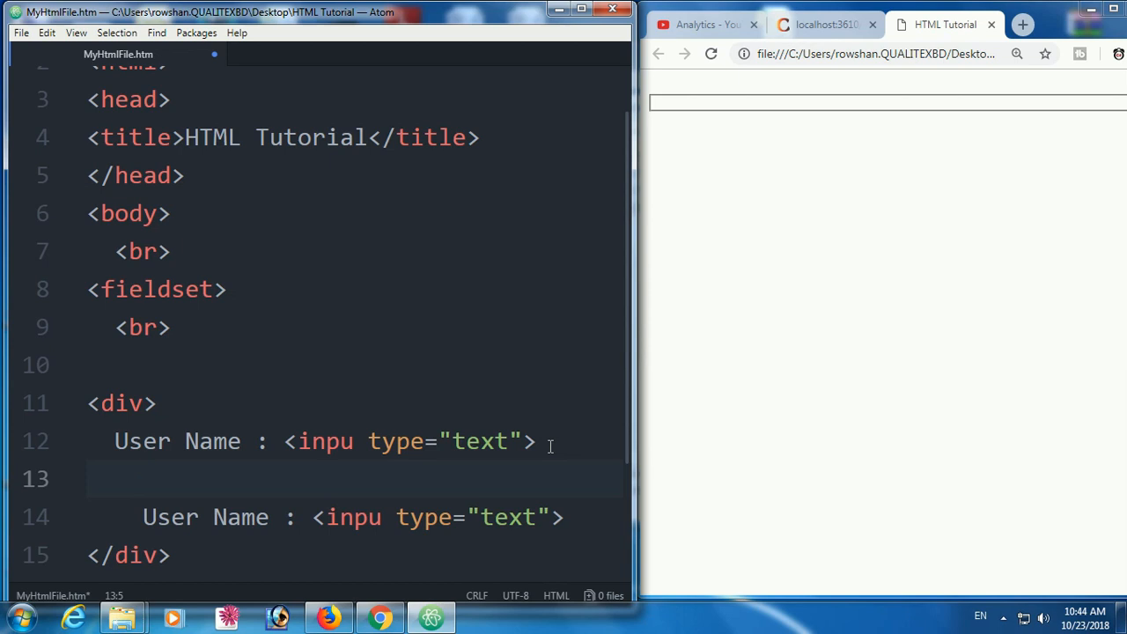
pyautogui.write('<br>')
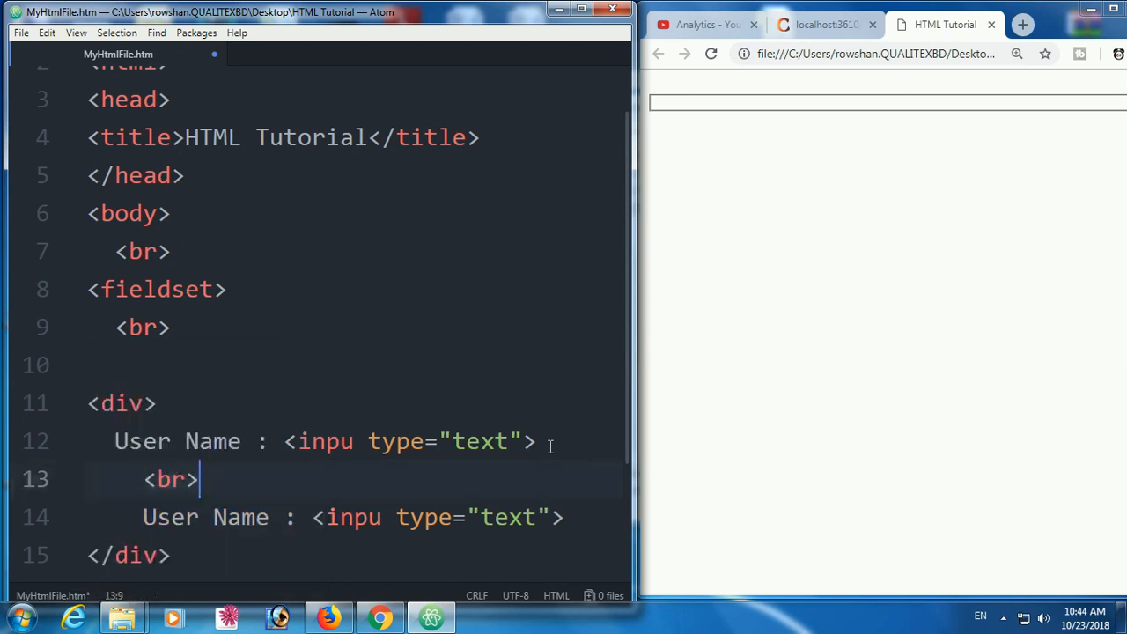
pyautogui.press('Enter')
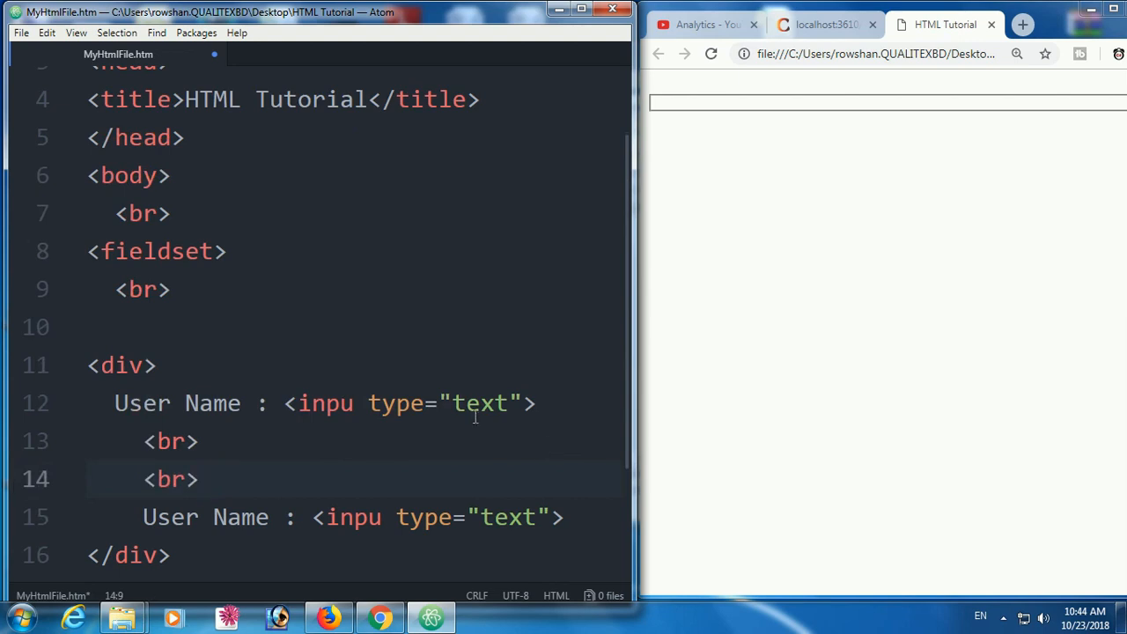
# Correct 'inpu' to 'input', rename the second label to Password, and reload the Chrome preview
pyautogui.click(712, 53)
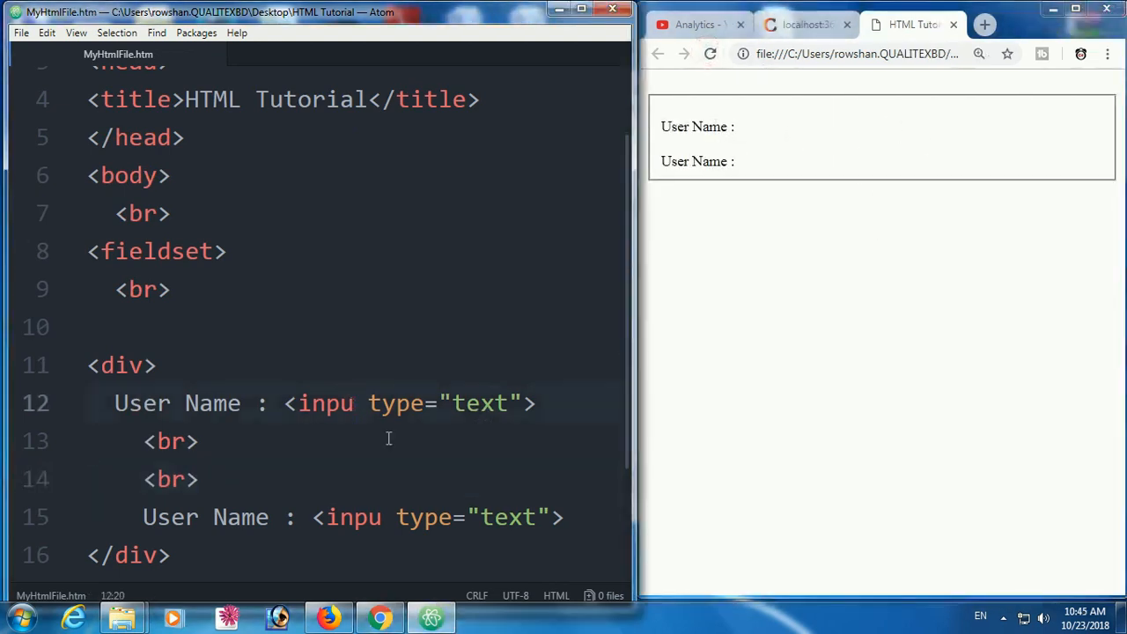
pyautogui.write('t')
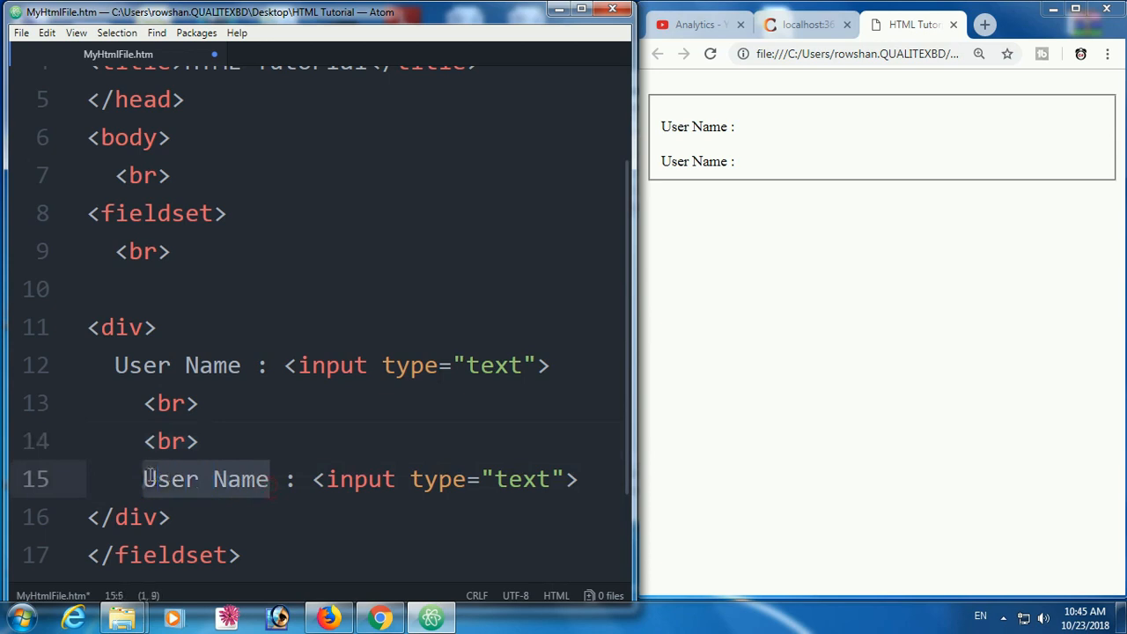
pyautogui.write('Password')
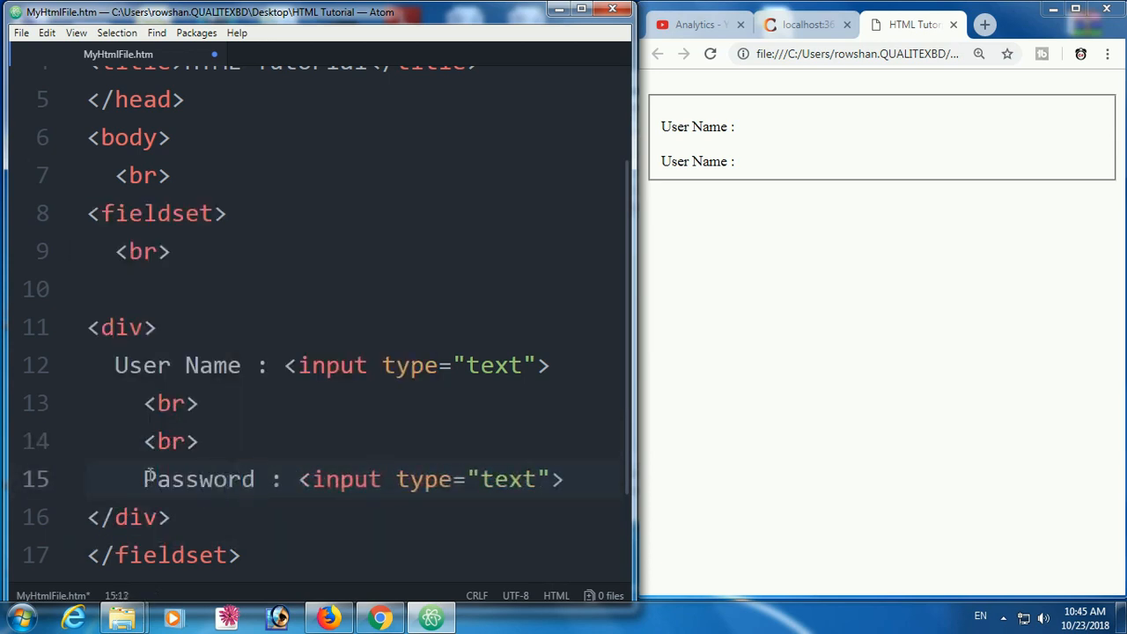
pyautogui.click(711, 52)
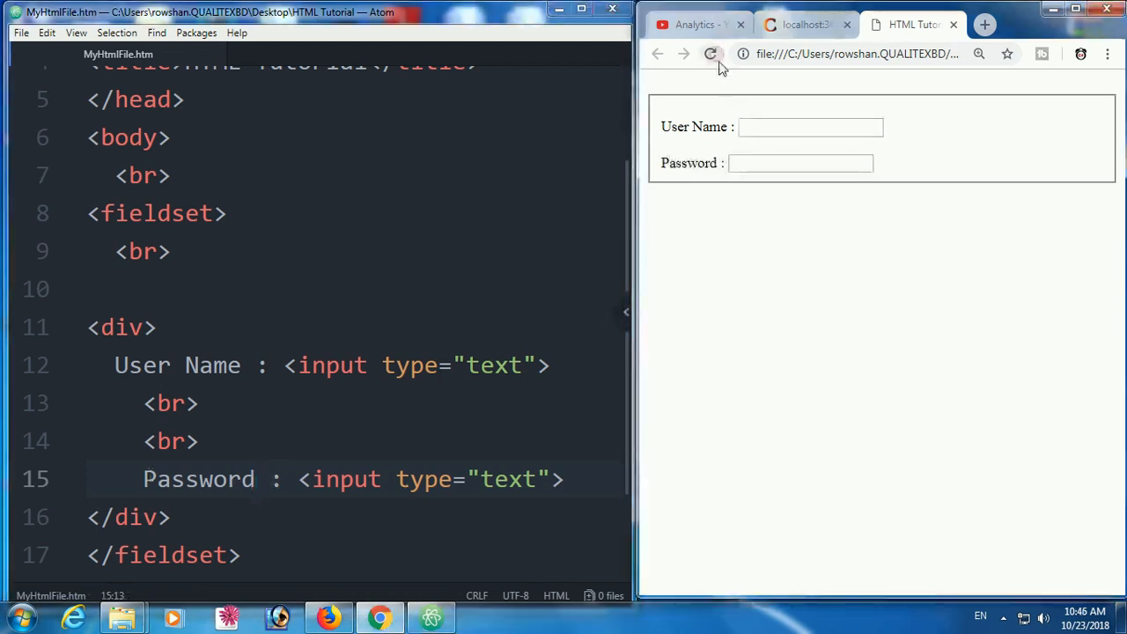
pyautogui.click(799, 162)
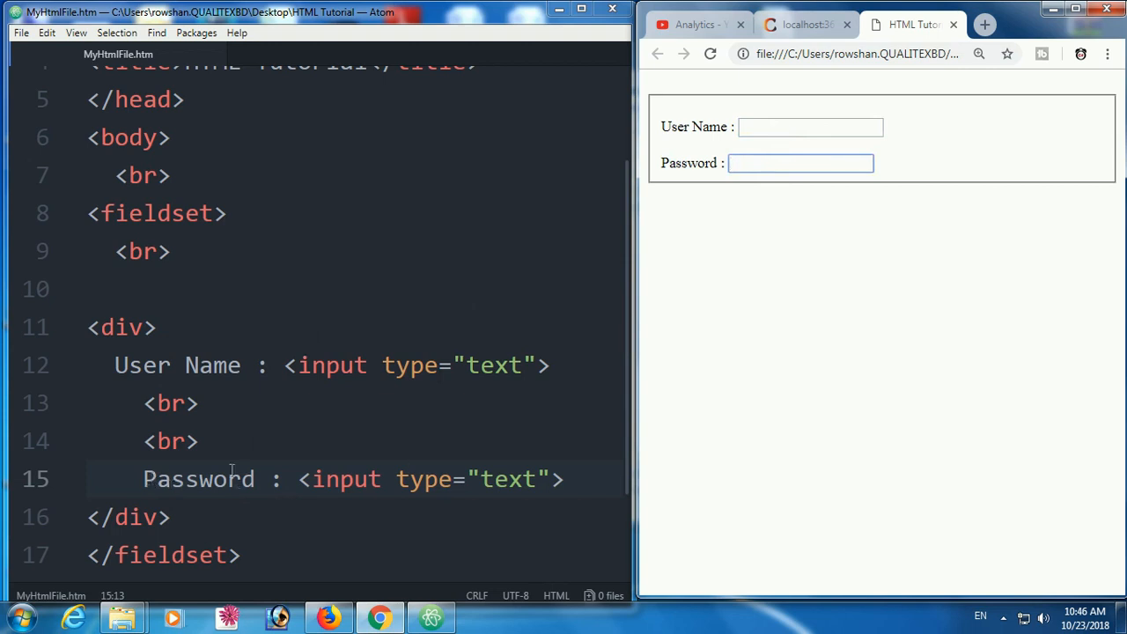
# Add the text Login Info at the top of the fieldset and refresh the preview
pyautogui.write('Login Info')
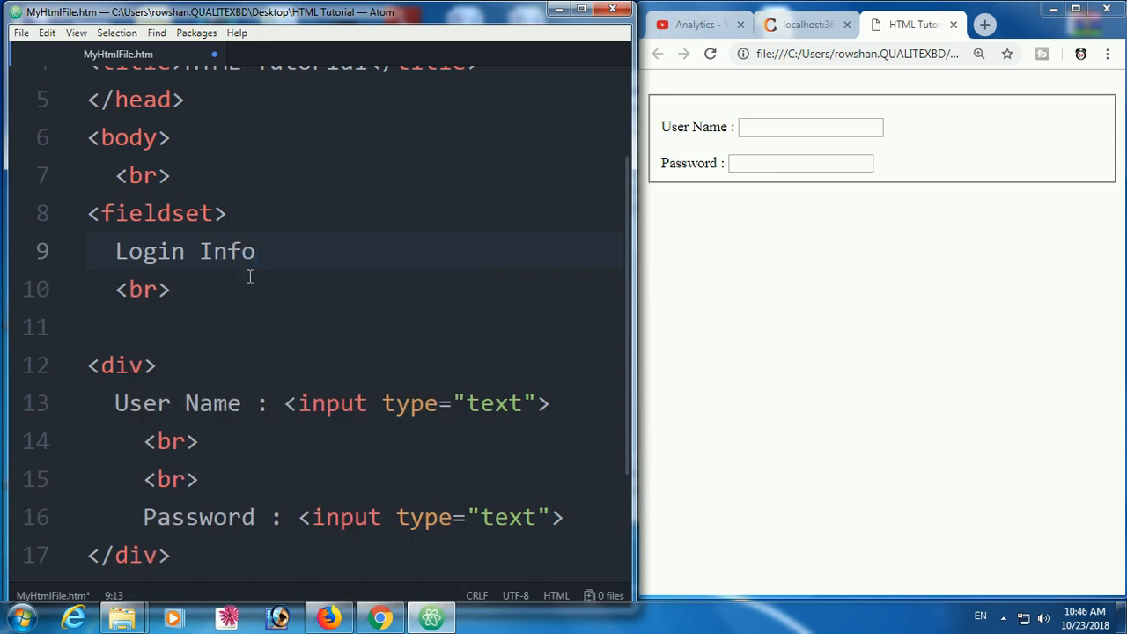
pyautogui.click(712, 52)
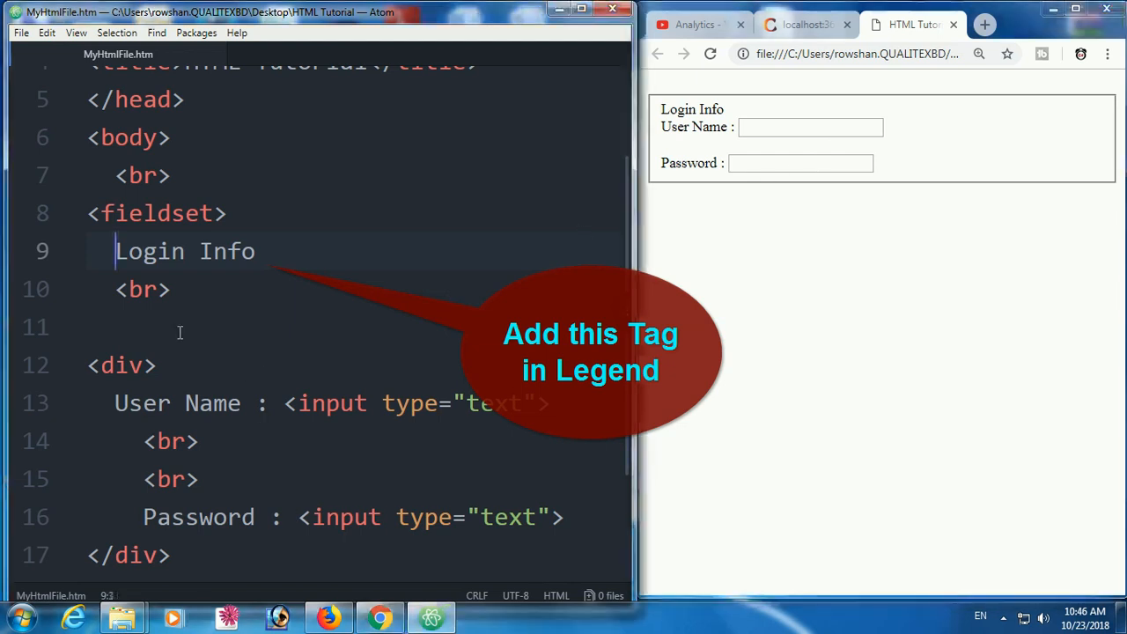
# Wrap Login Info in <legend></legend> so it shows as the fieldset's border caption
pyautogui.write('<legend>')
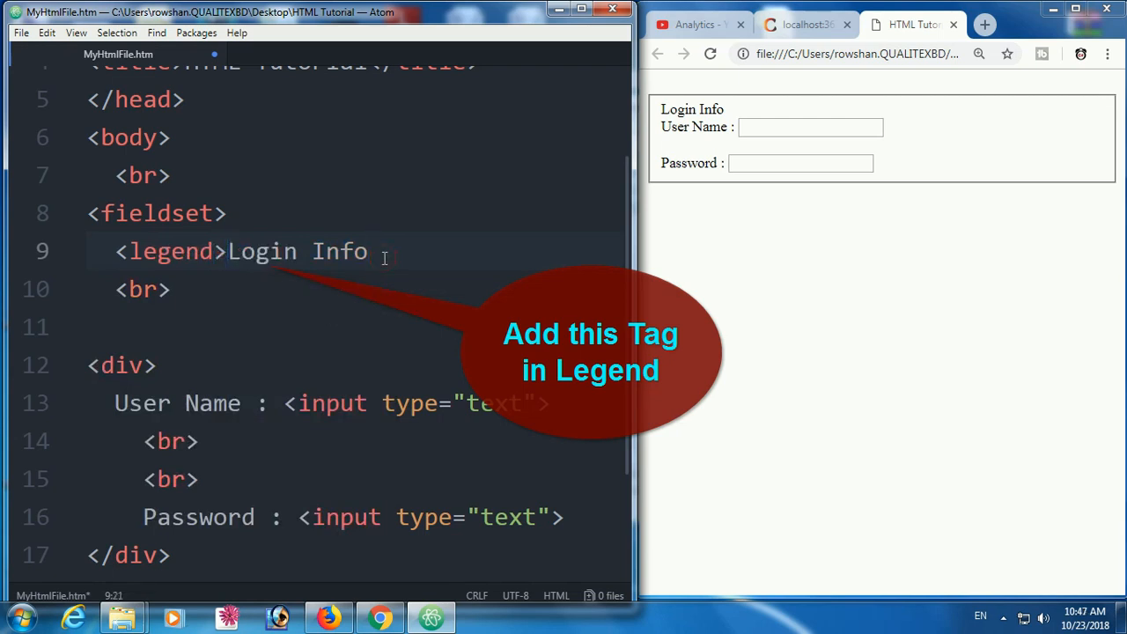
pyautogui.write('<')
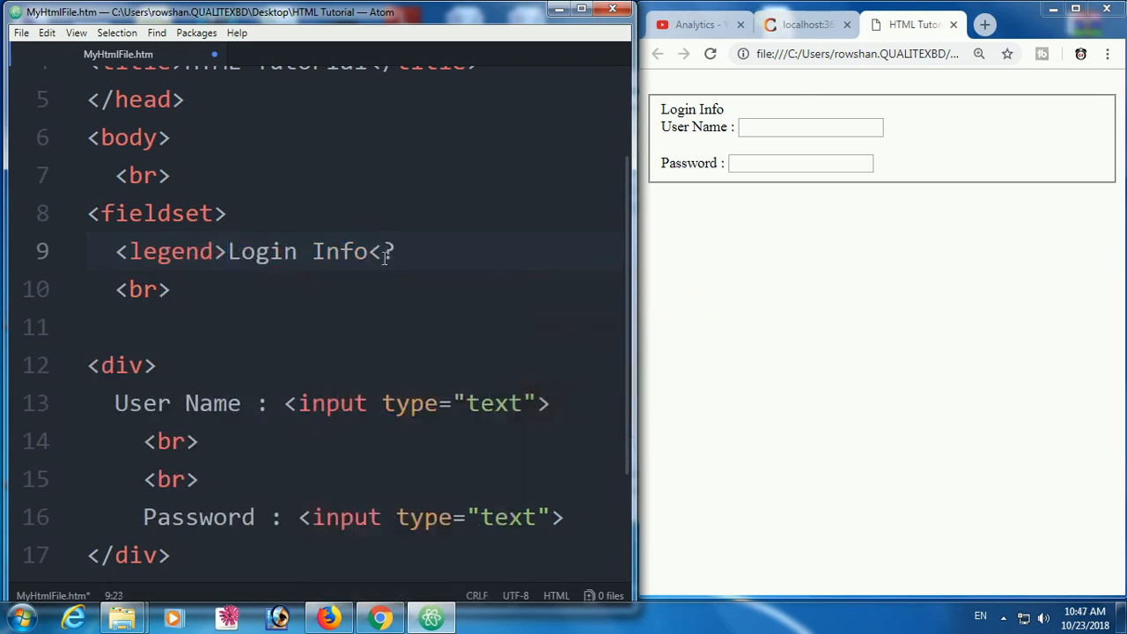
pyautogui.write('/le')
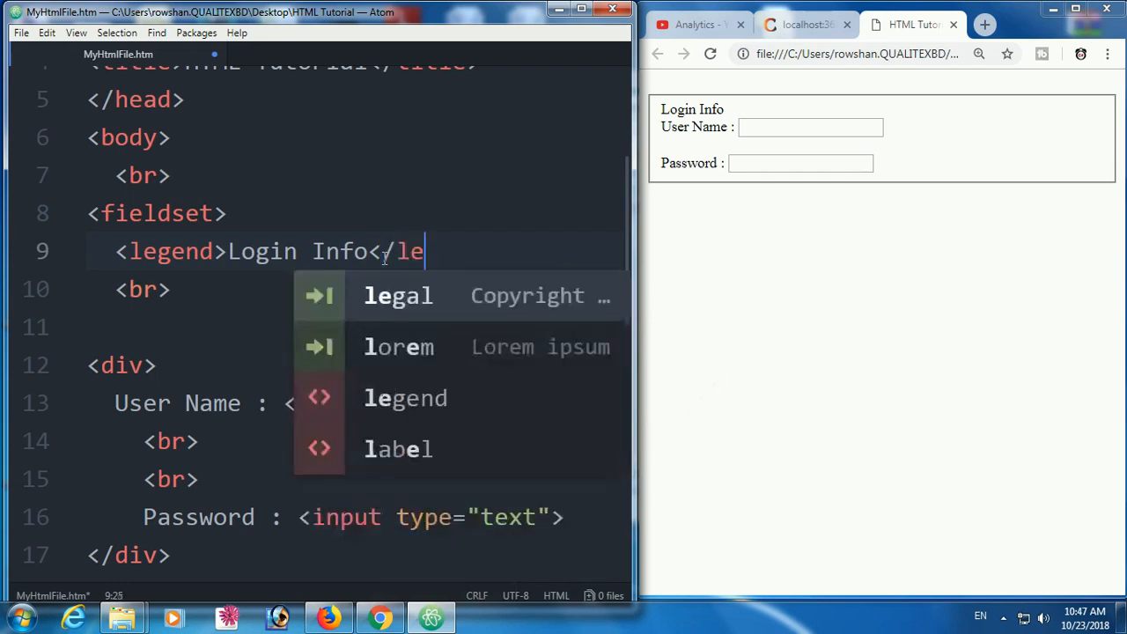
pyautogui.click(405, 398)
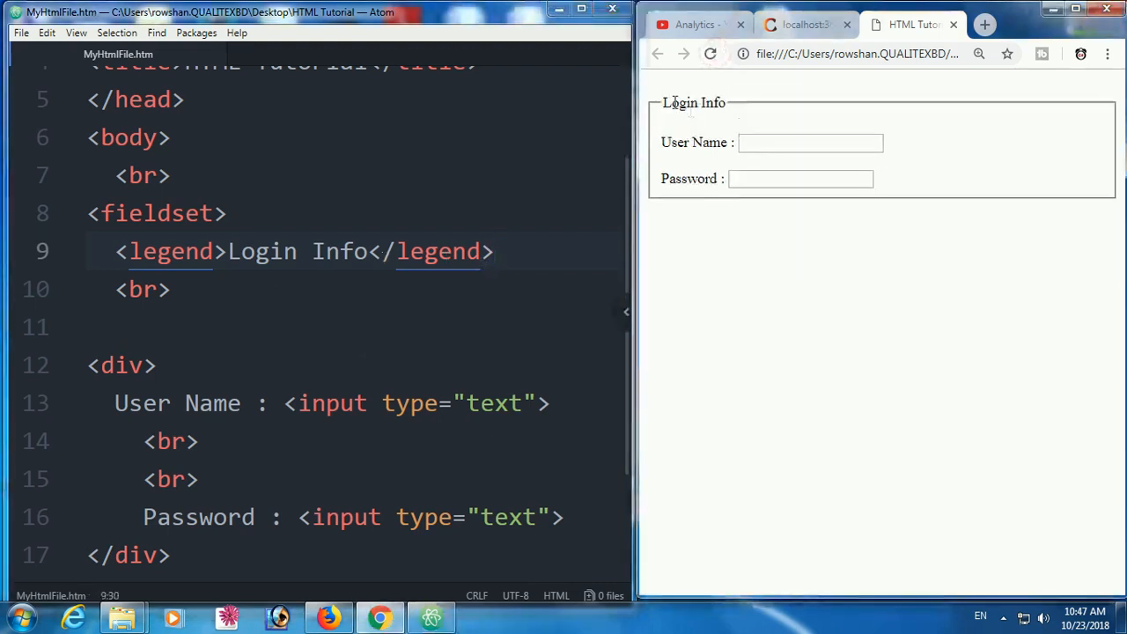
pyautogui.doubleClick(692, 102)
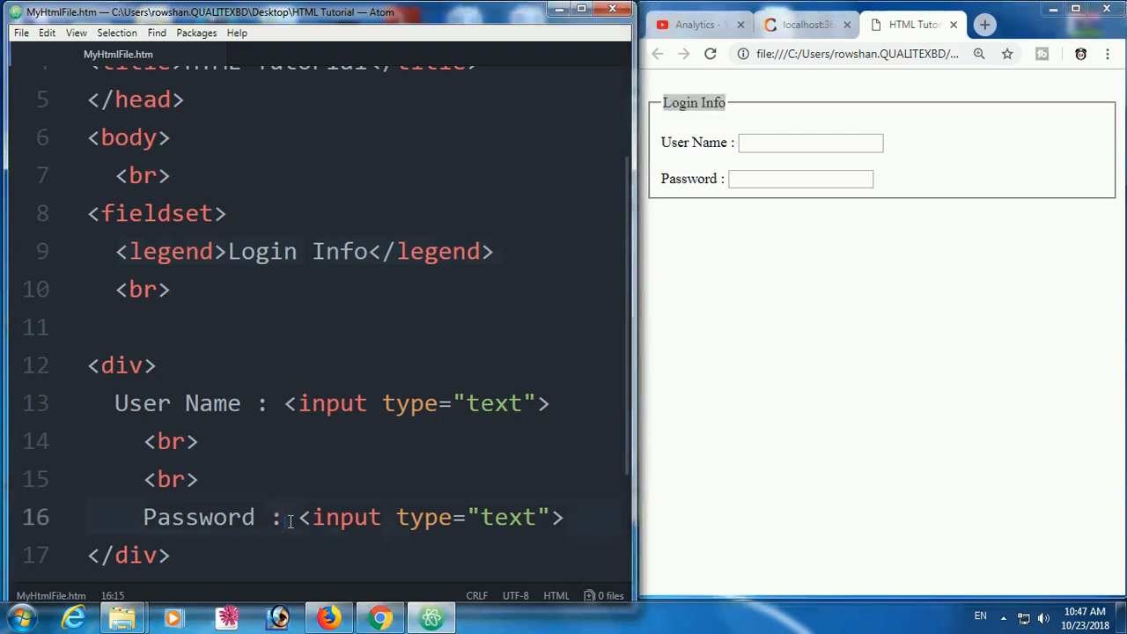
# Add two &nbsp entities after 'Password :' and reload Chrome to check the field alignment
pyautogui.write('&nbsp')
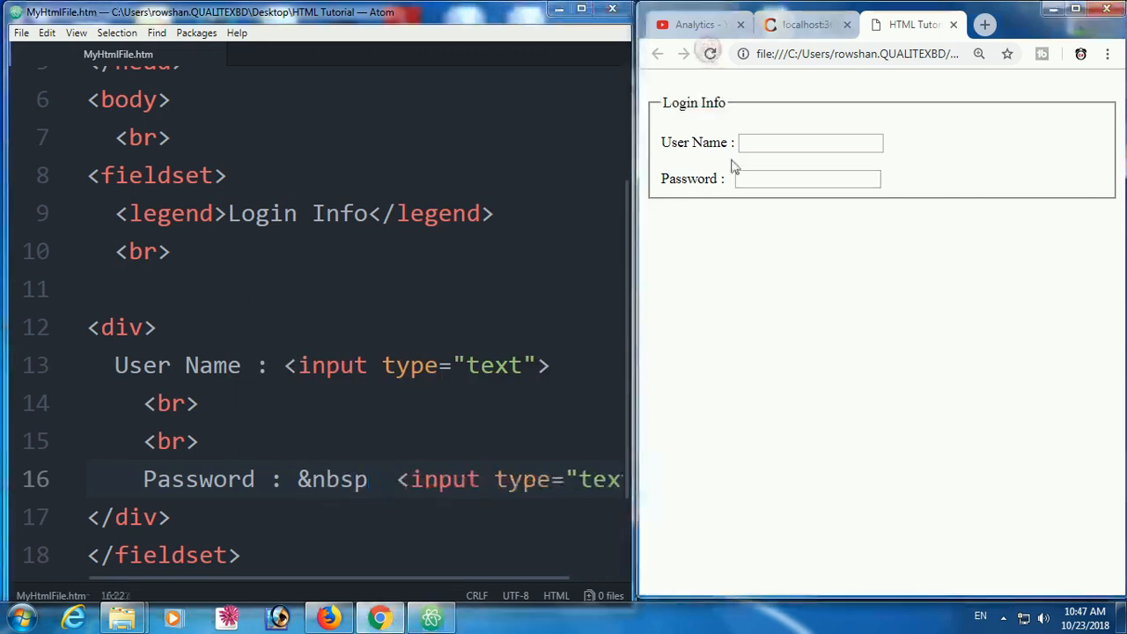
pyautogui.doubleClick(331, 479)
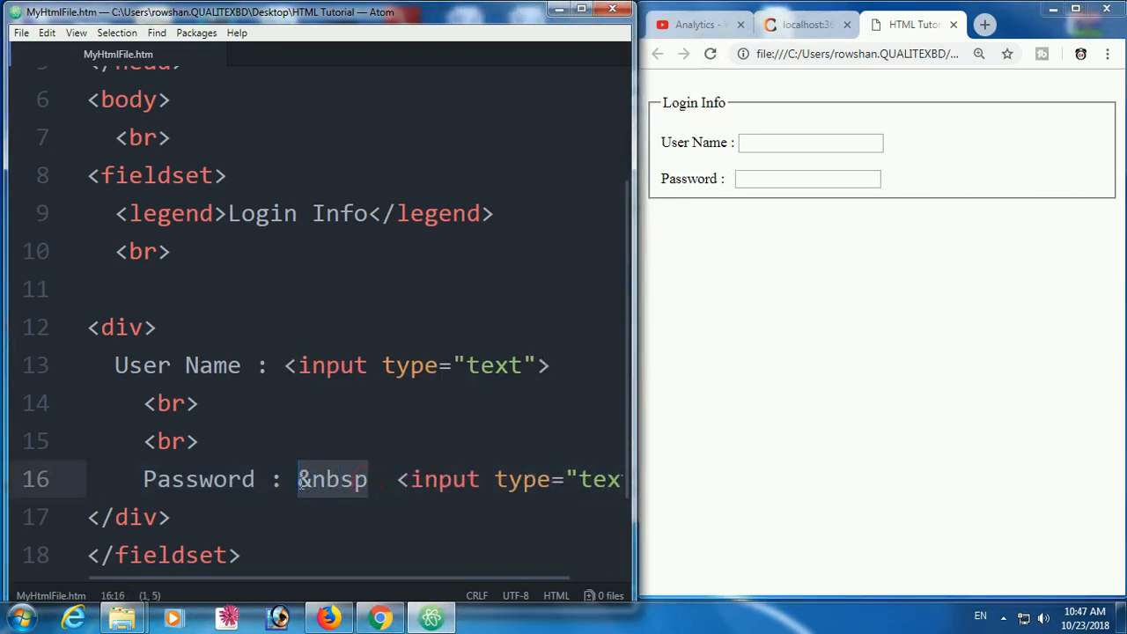
pyautogui.write('&nbsp')
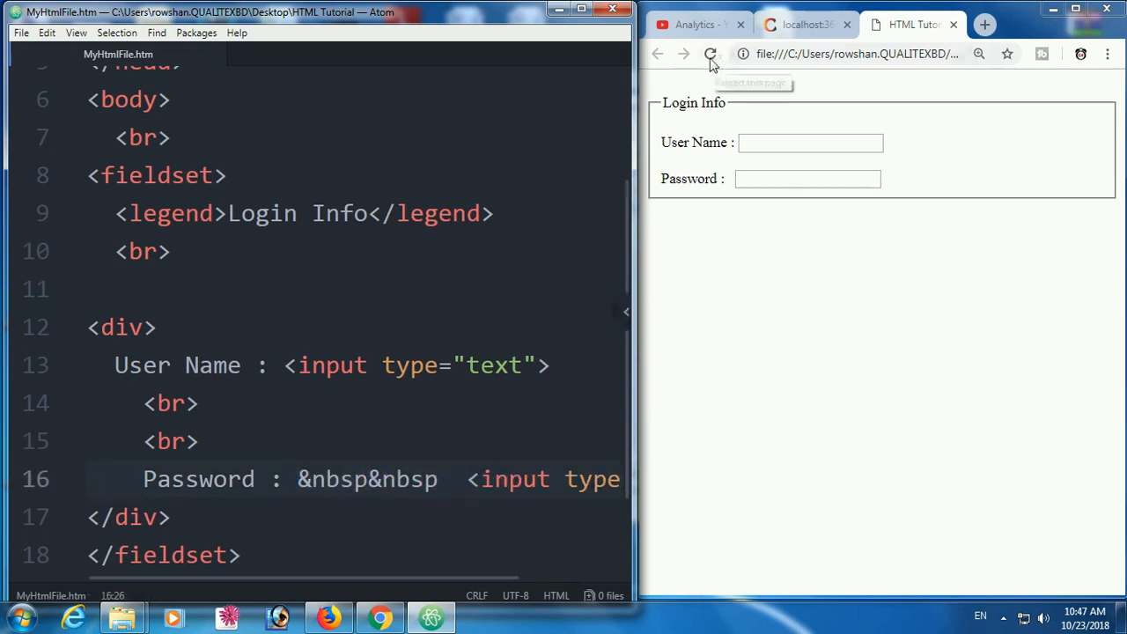
pyautogui.click(711, 53)
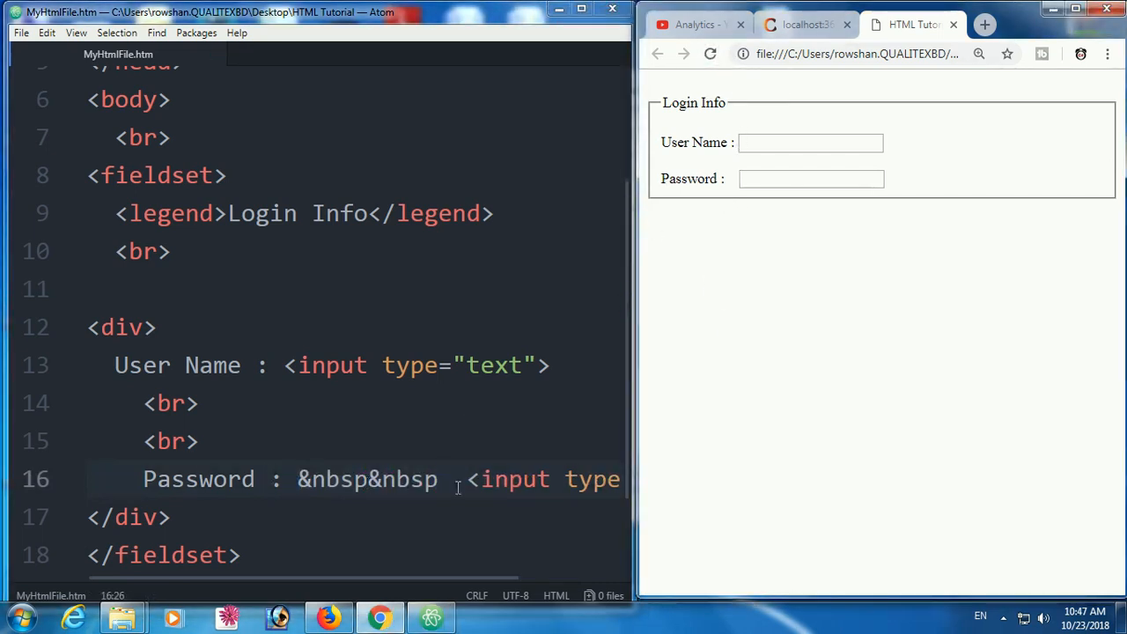
pyautogui.moveTo(849, 166)
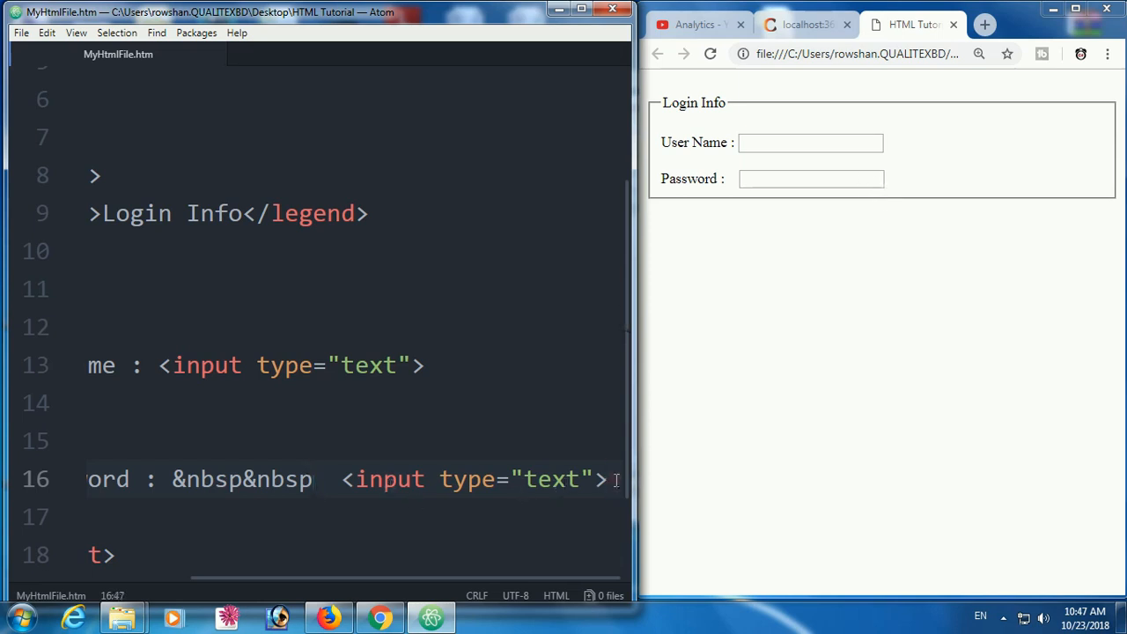
# Add an <input type="Button"> element below the Password line
pyautogui.write('<in')
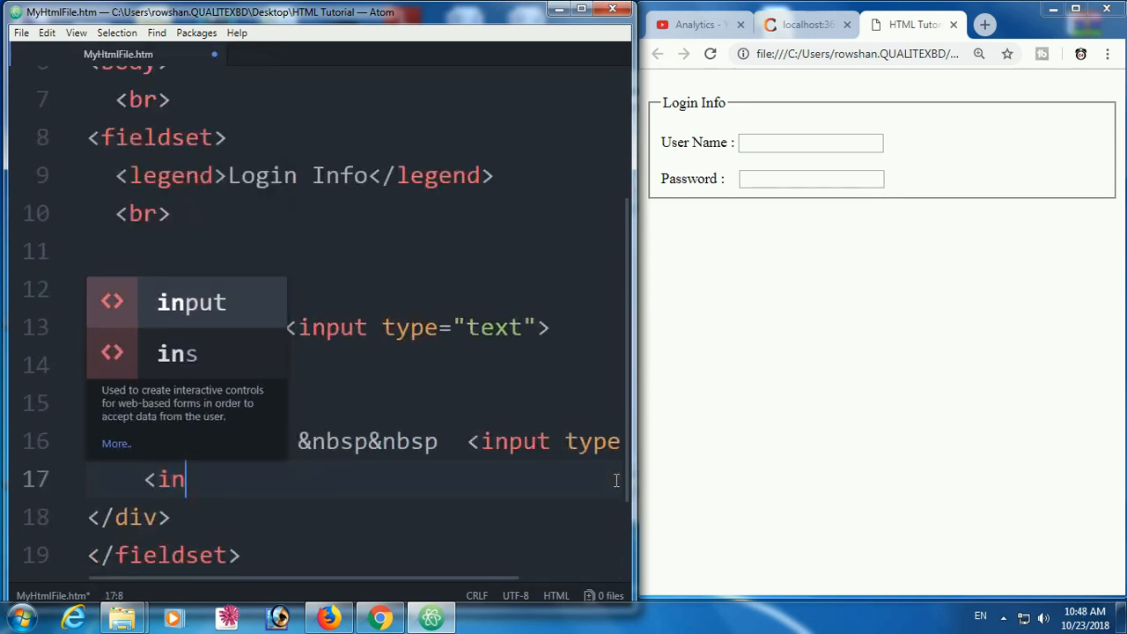
pyautogui.write('put ty')
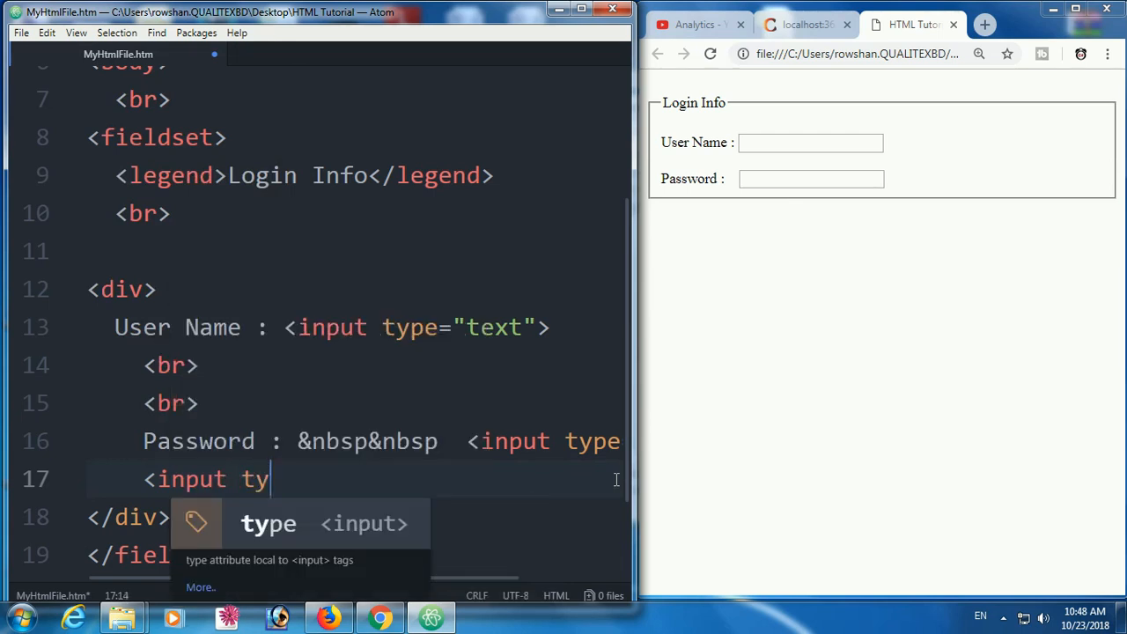
pyautogui.write('pe="Button"')
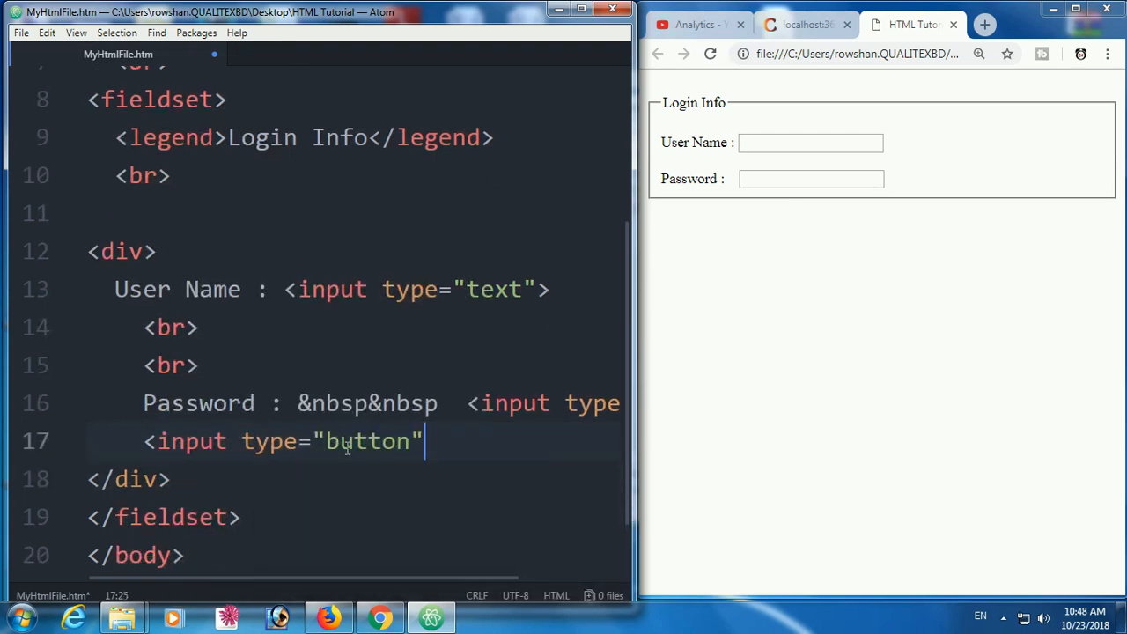
pyautogui.write('>')
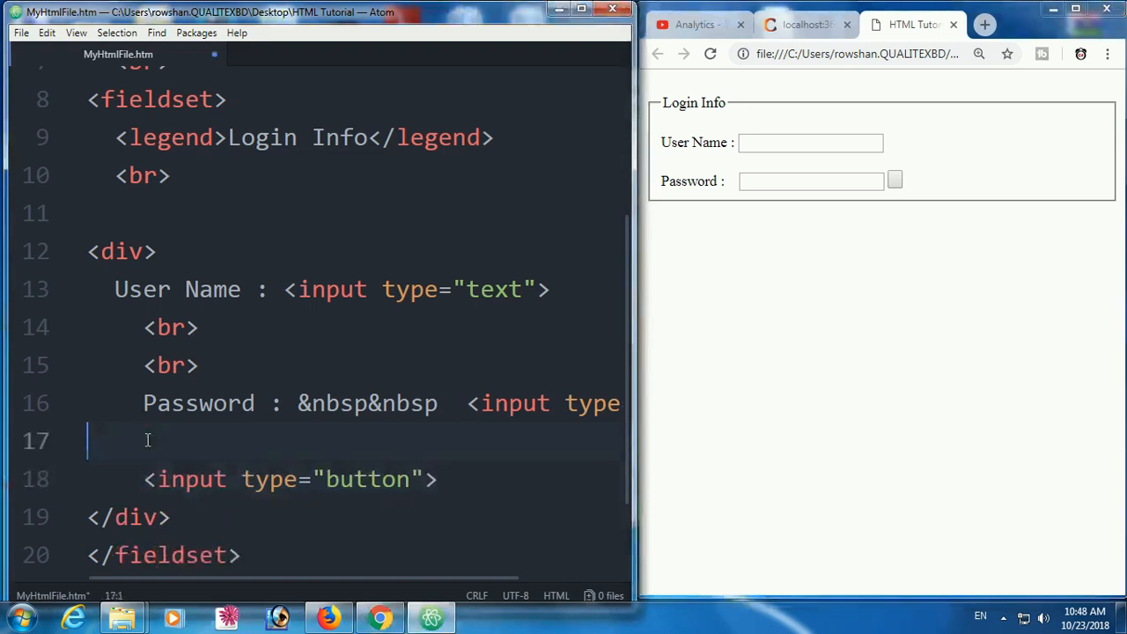
# Put two <br> tags before the button and give it value="Login"
pyautogui.write('<br>')
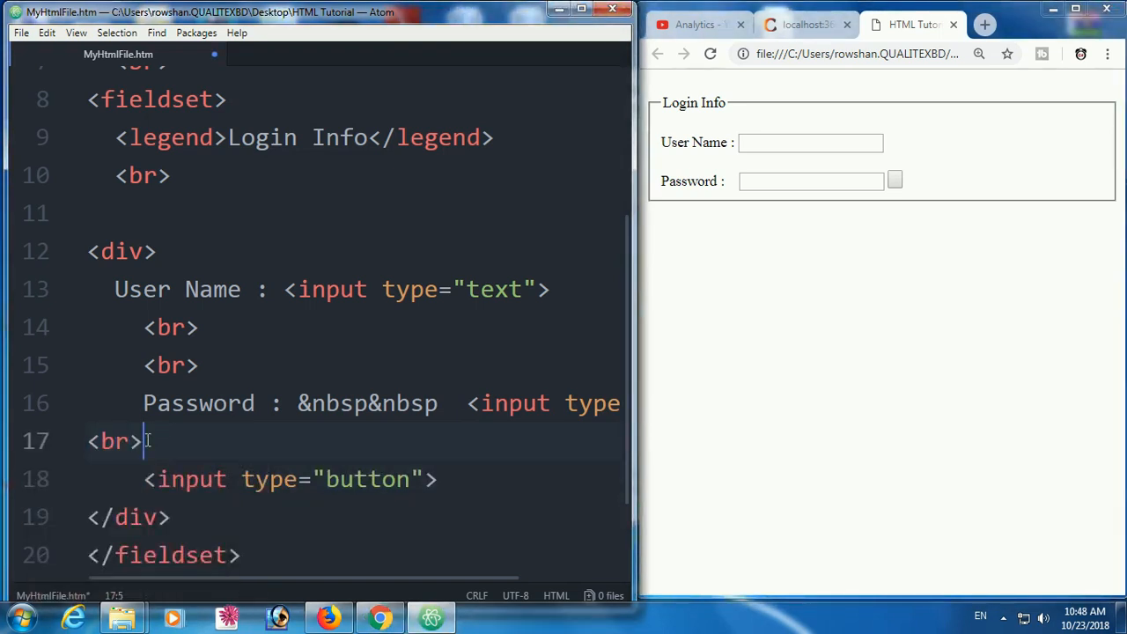
pyautogui.press('Enter')
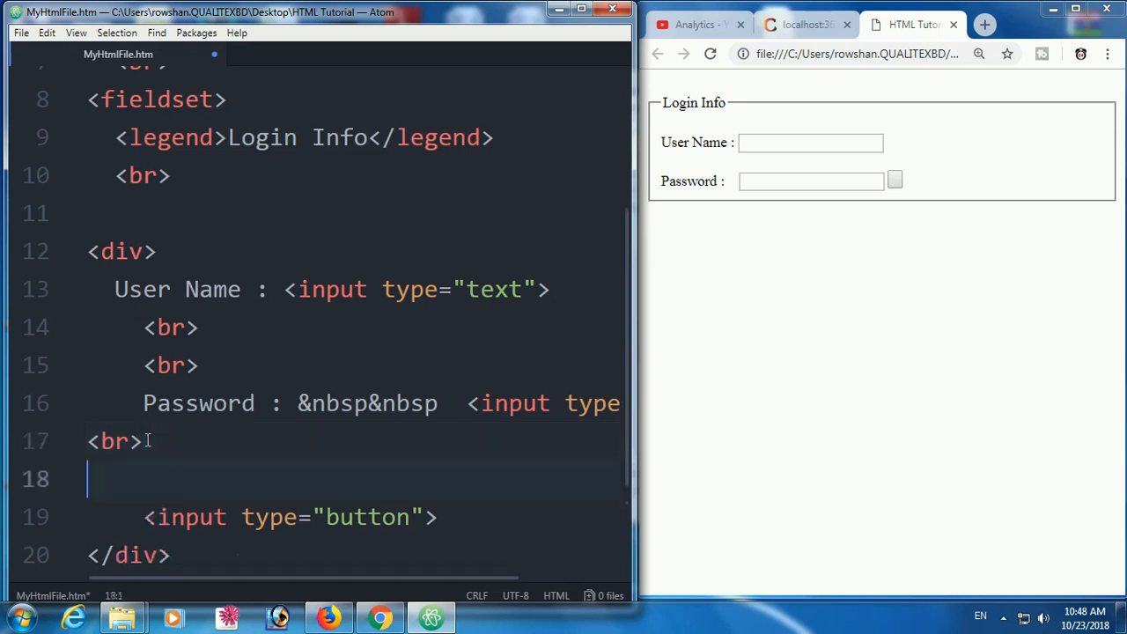
pyautogui.write('<br>')
pyautogui.click(354, 516)
pyautogui.write(' value="')
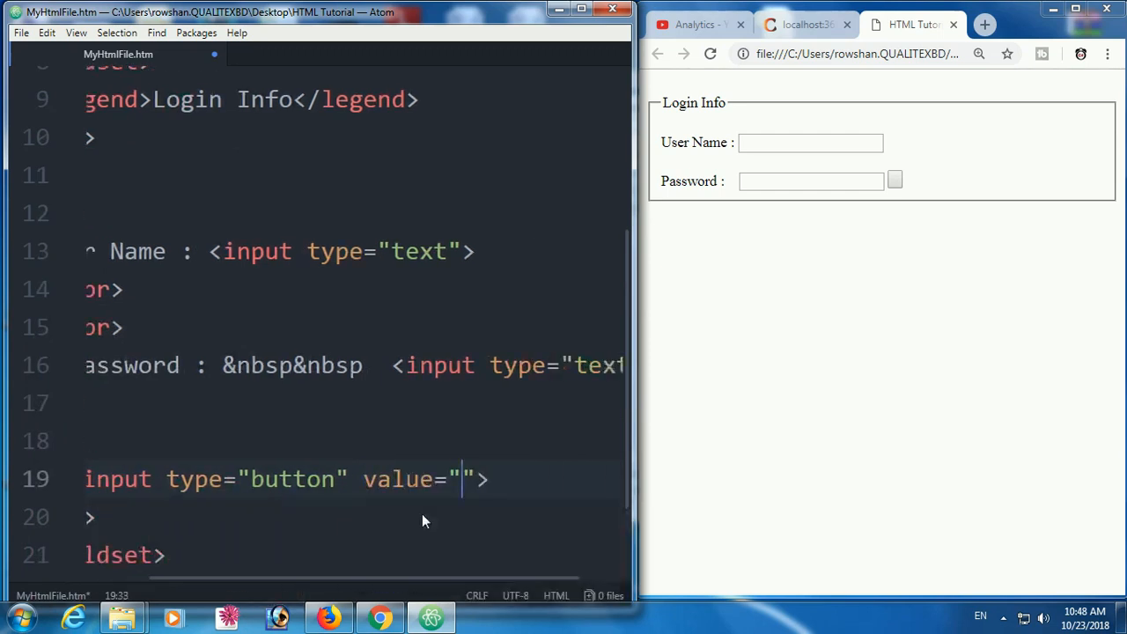
pyautogui.write('Login')
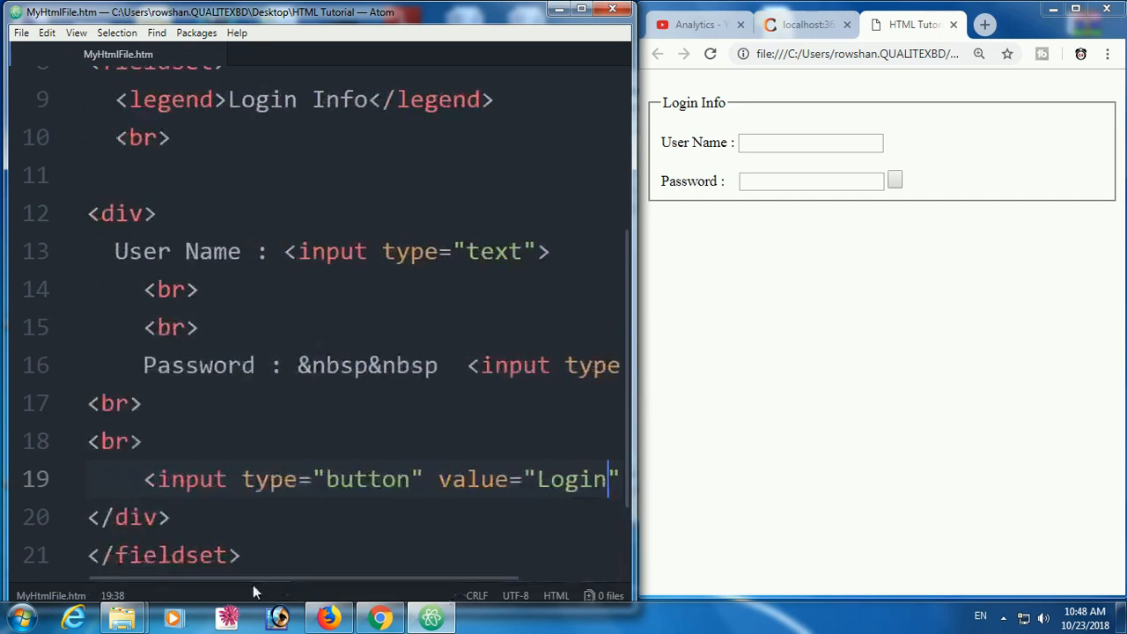
# Reload Chrome to show the Login button, then replace the Password spacing with four &nbsp entities
pyautogui.scroll(-3)
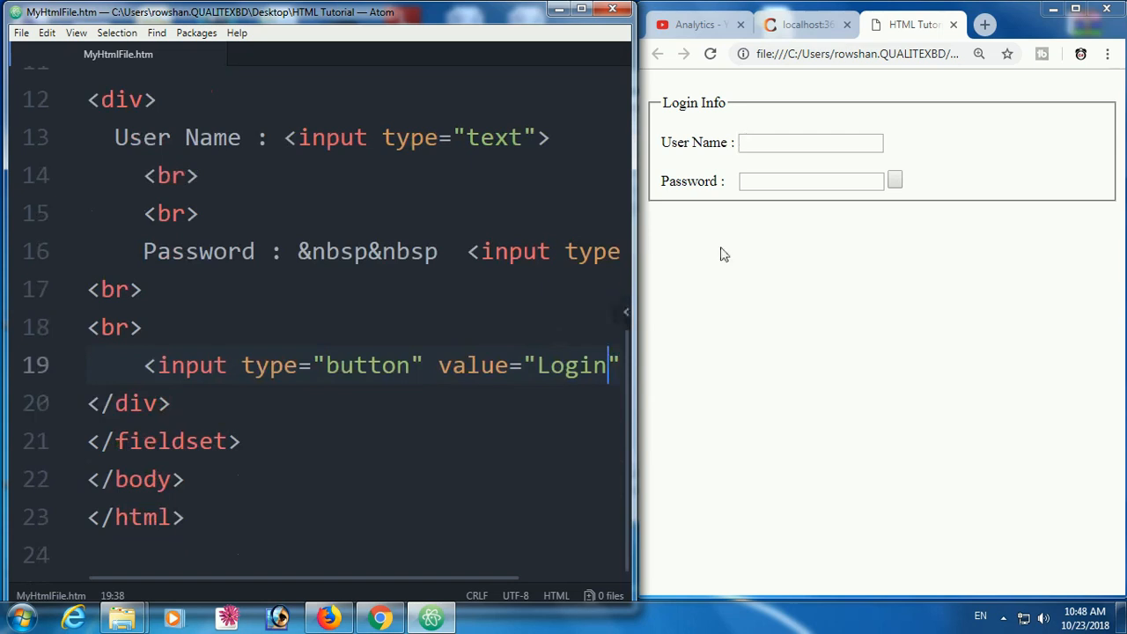
pyautogui.click(711, 53)
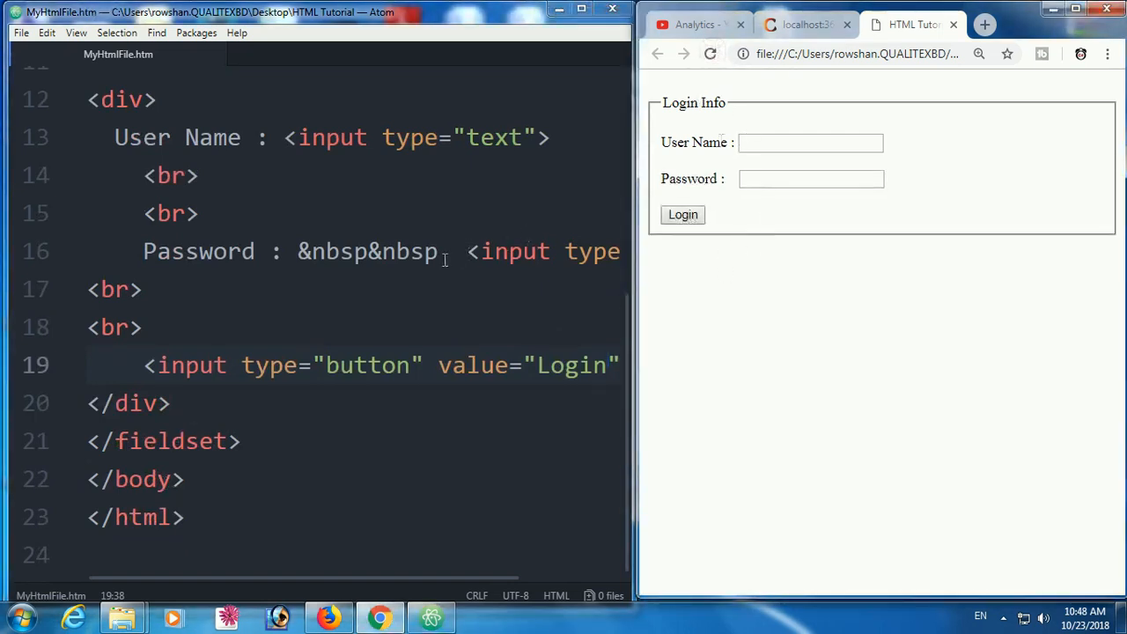
pyautogui.doubleClick(366, 250)
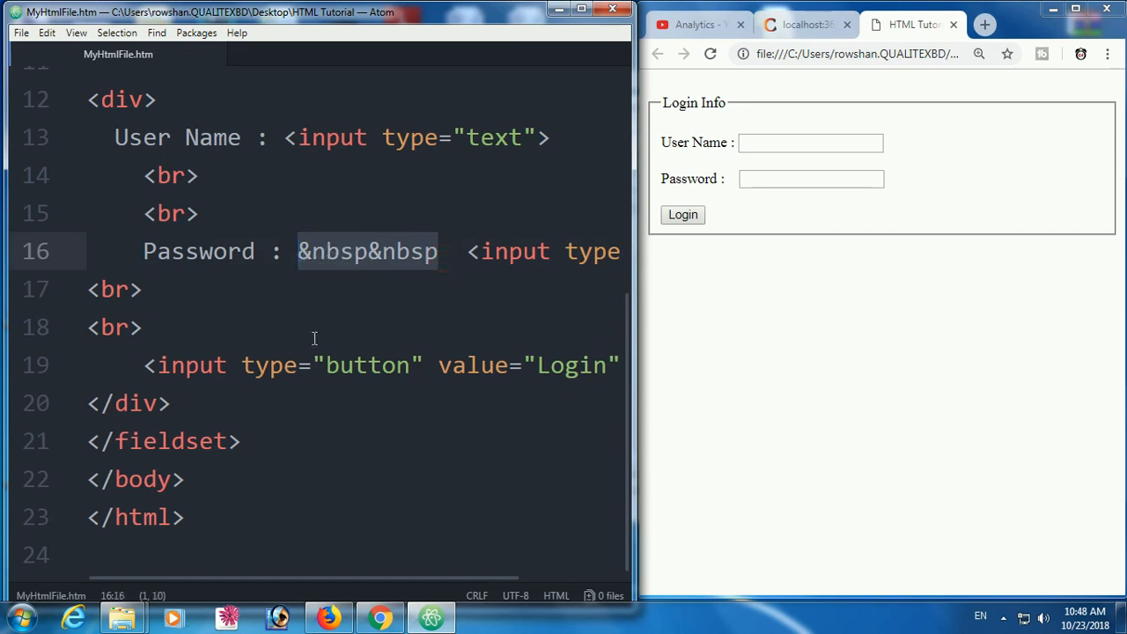
pyautogui.write('&nbsp&nbsp&nbsp&nbsp')
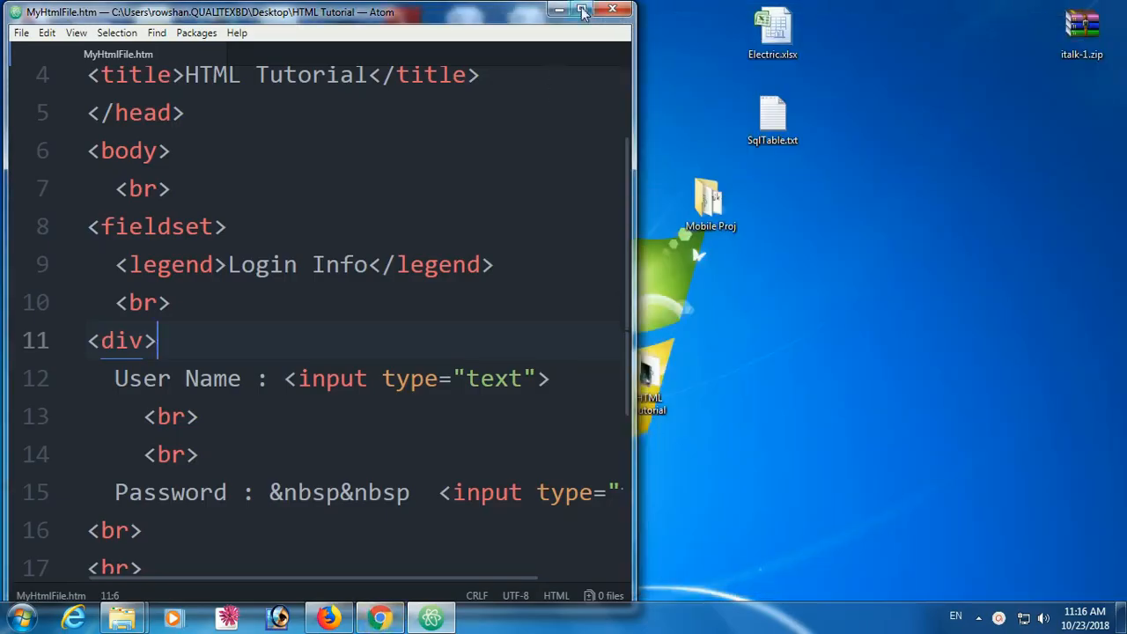
# Give the fieldset tag style="width:300px" and switch to the Chrome preview
pyautogui.click(589, 11)
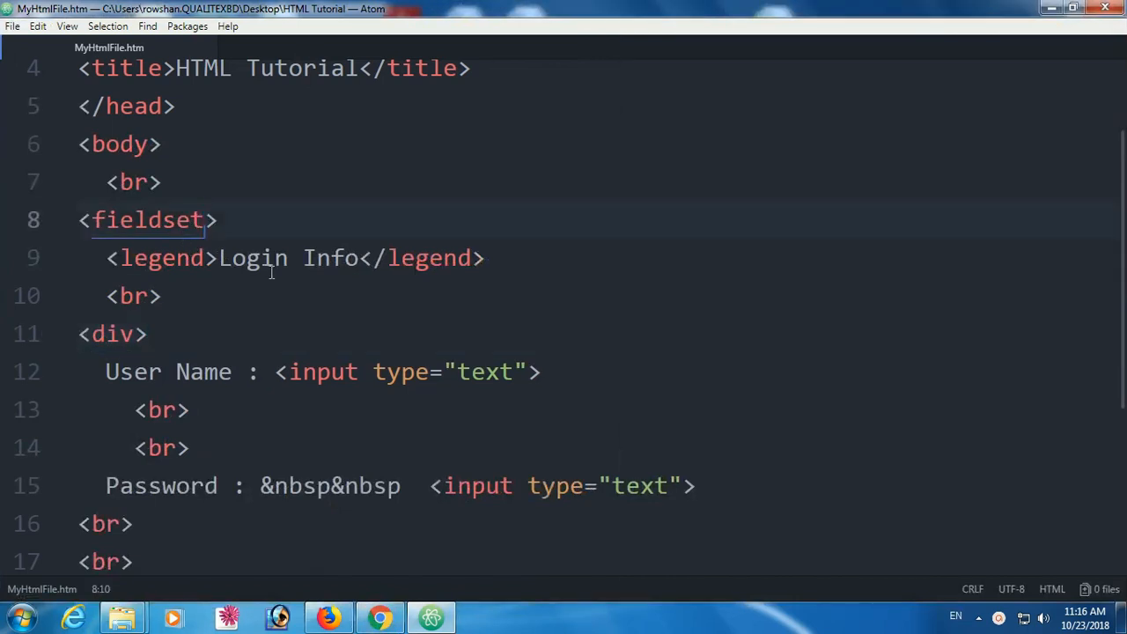
pyautogui.write('style="w')
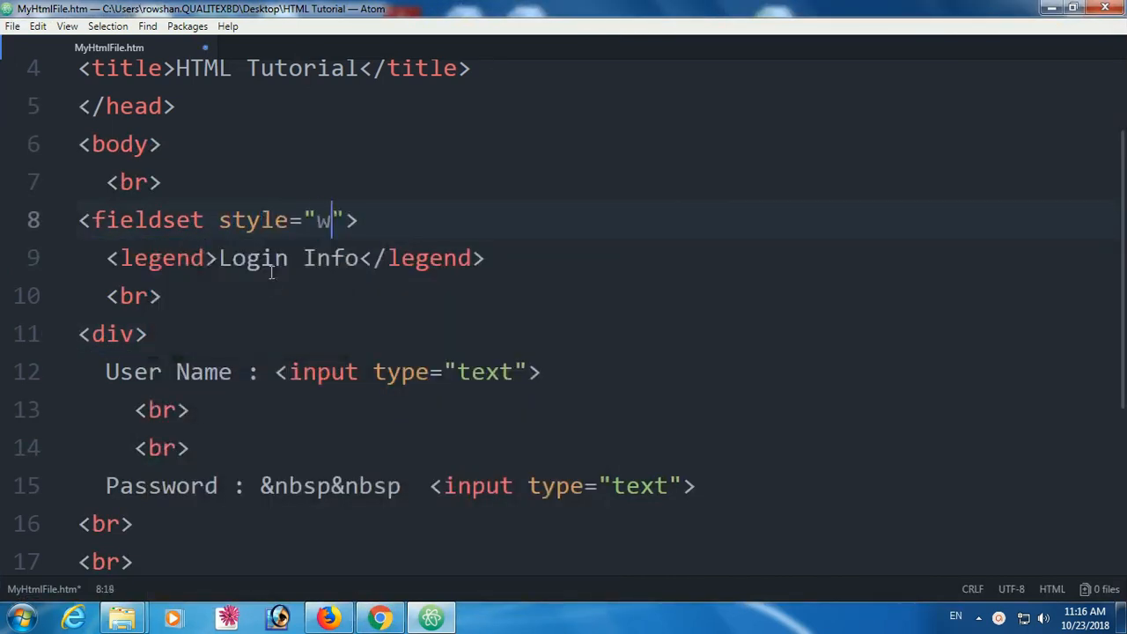
pyautogui.write('idth')
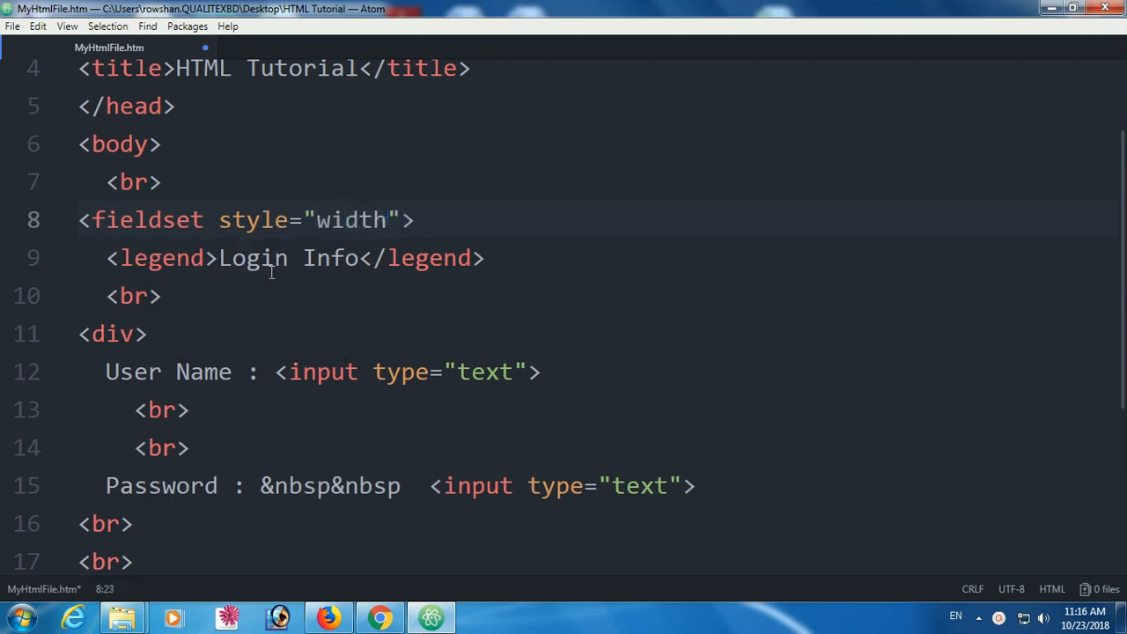
pyautogui.write(':')
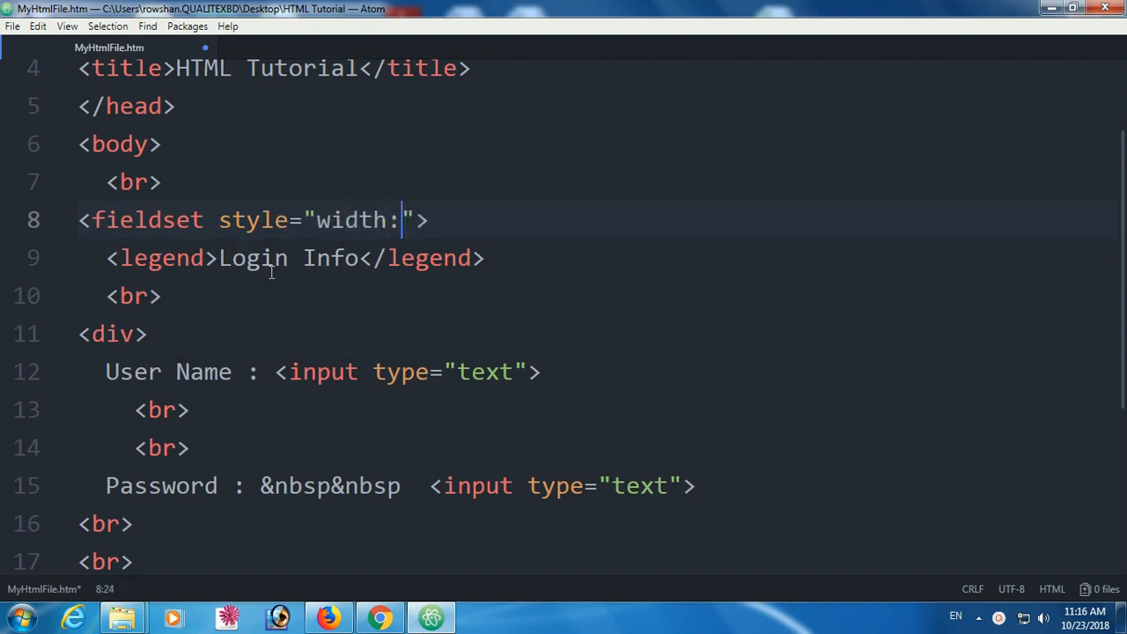
pyautogui.write('300px')
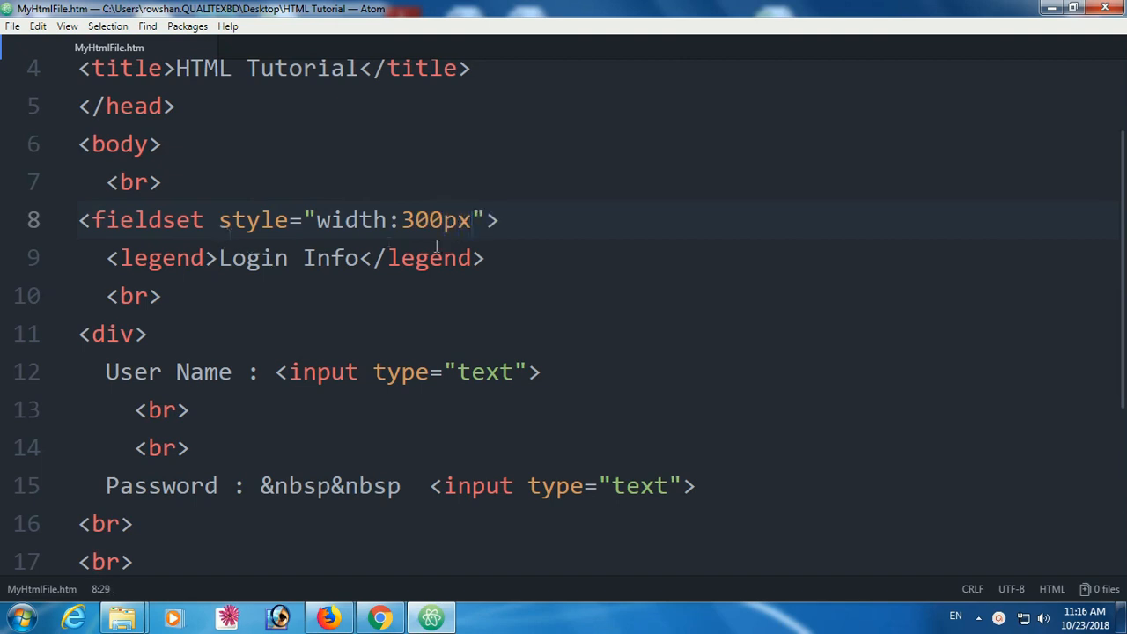
pyautogui.click(377, 615)
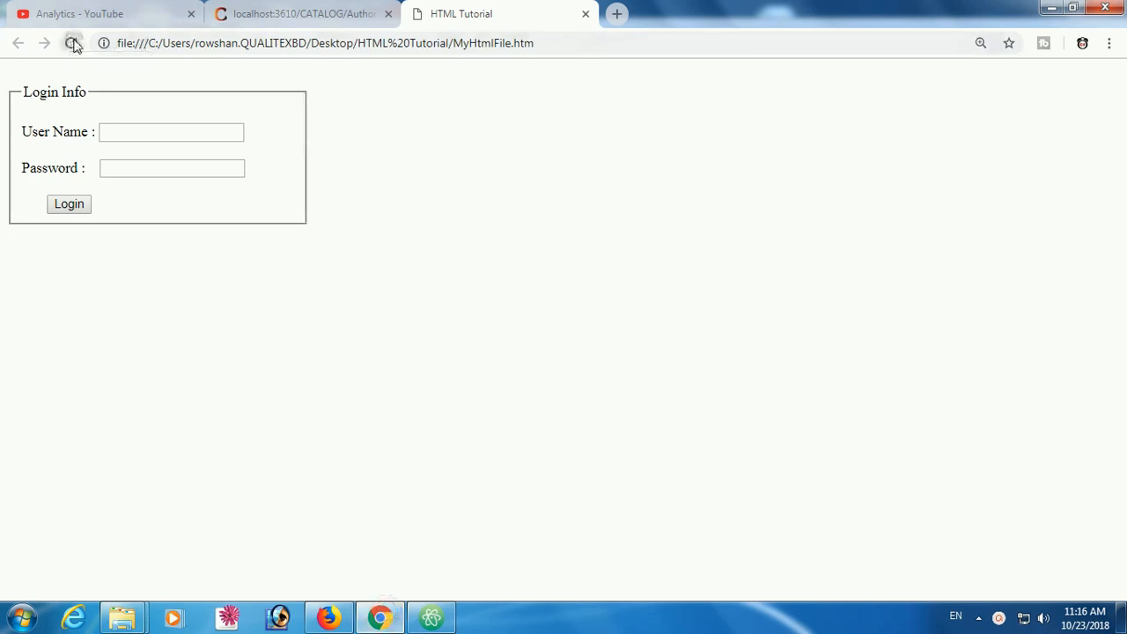
# Reload the preview, then change the fieldset width from 300px to 30% and return to Chrome
pyautogui.click(68, 46)
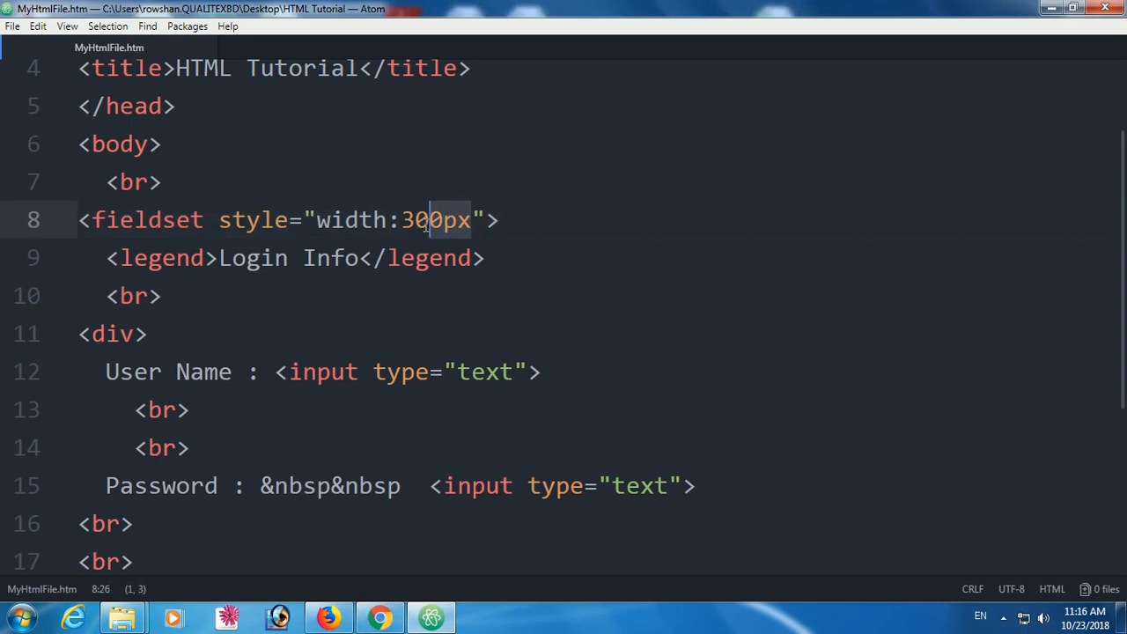
pyautogui.write('30%')
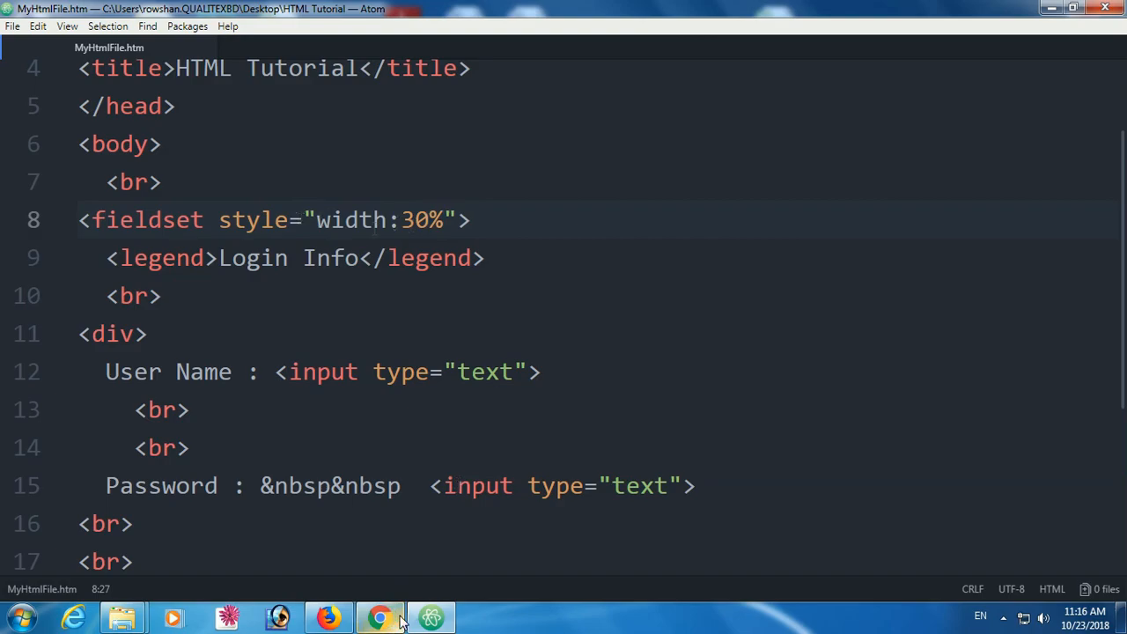
pyautogui.click(379, 616)
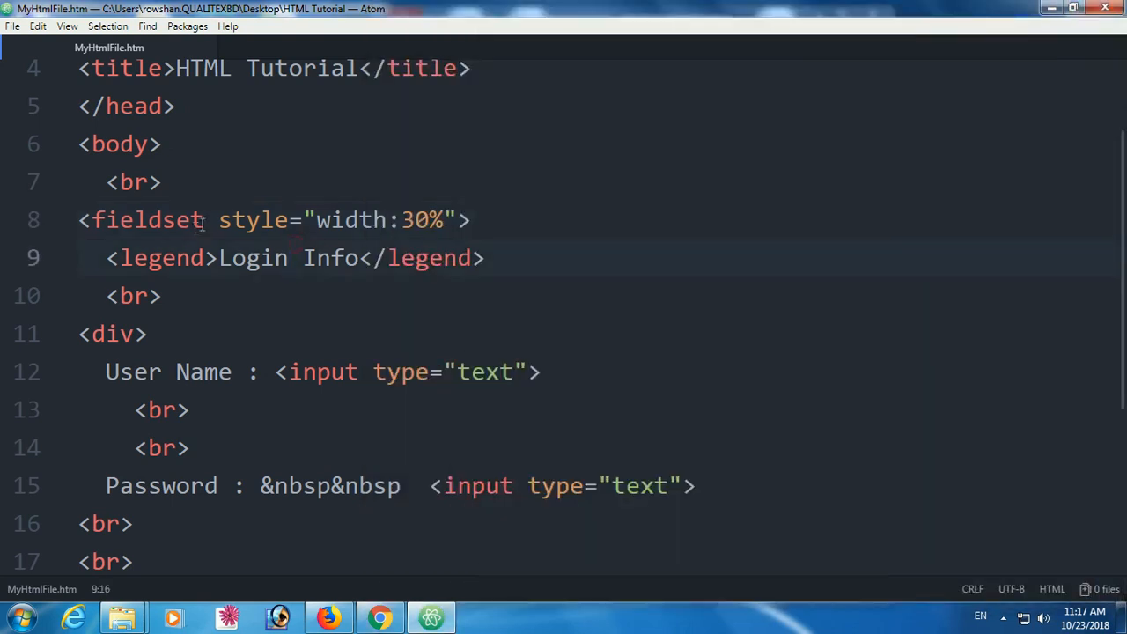
# Add align="center" to the fieldset tag before its 30% width style
pyautogui.write('align')
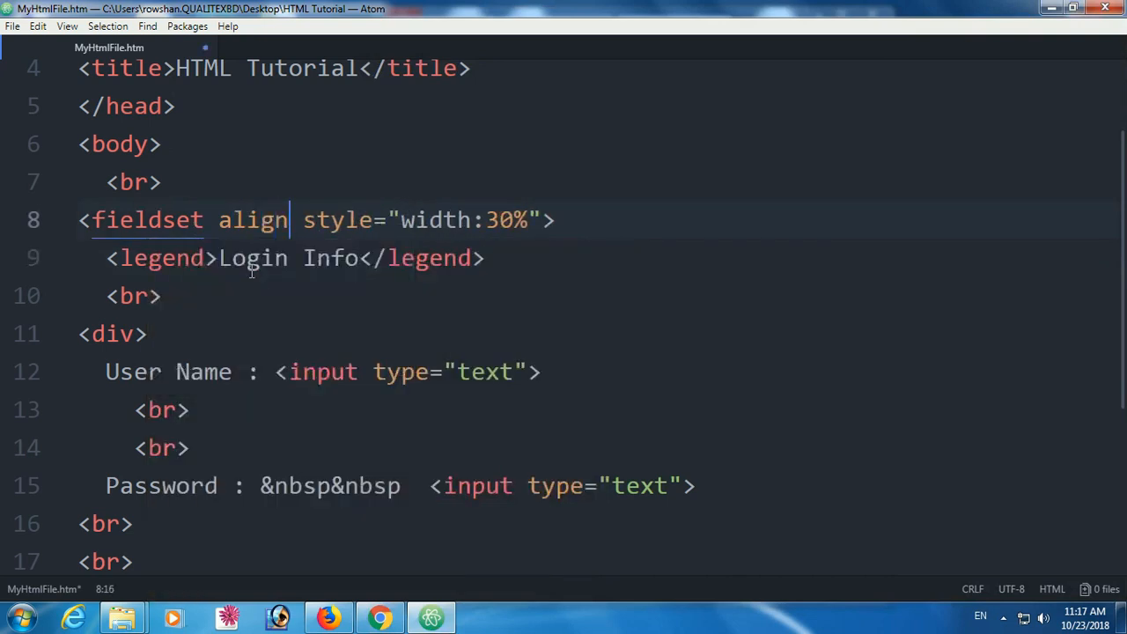
pyautogui.write('=""')
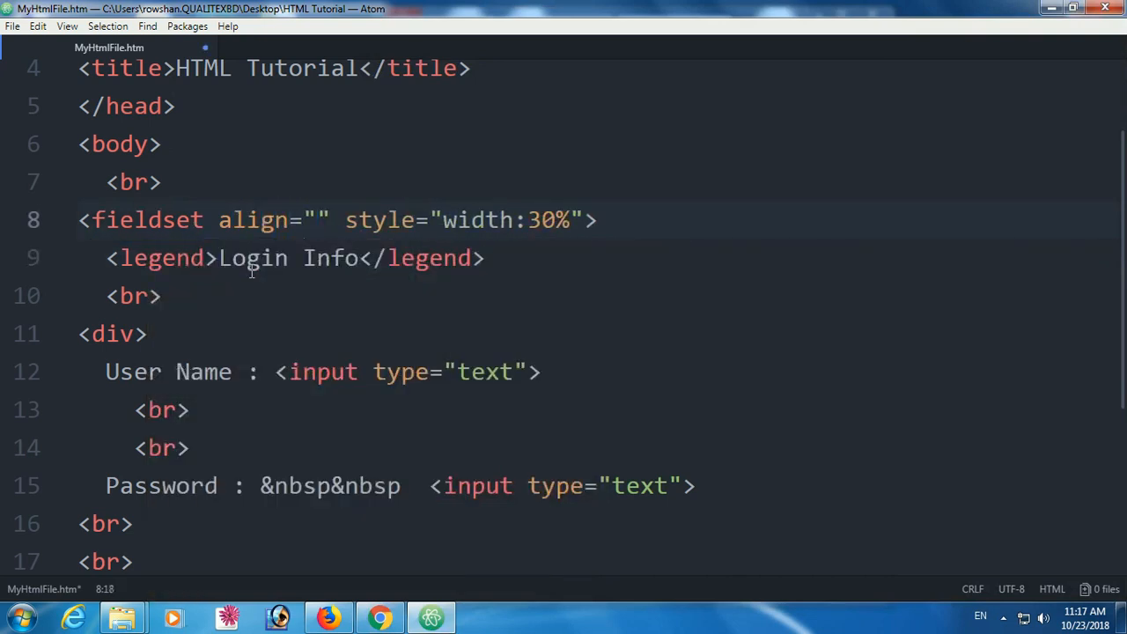
pyautogui.write('center')
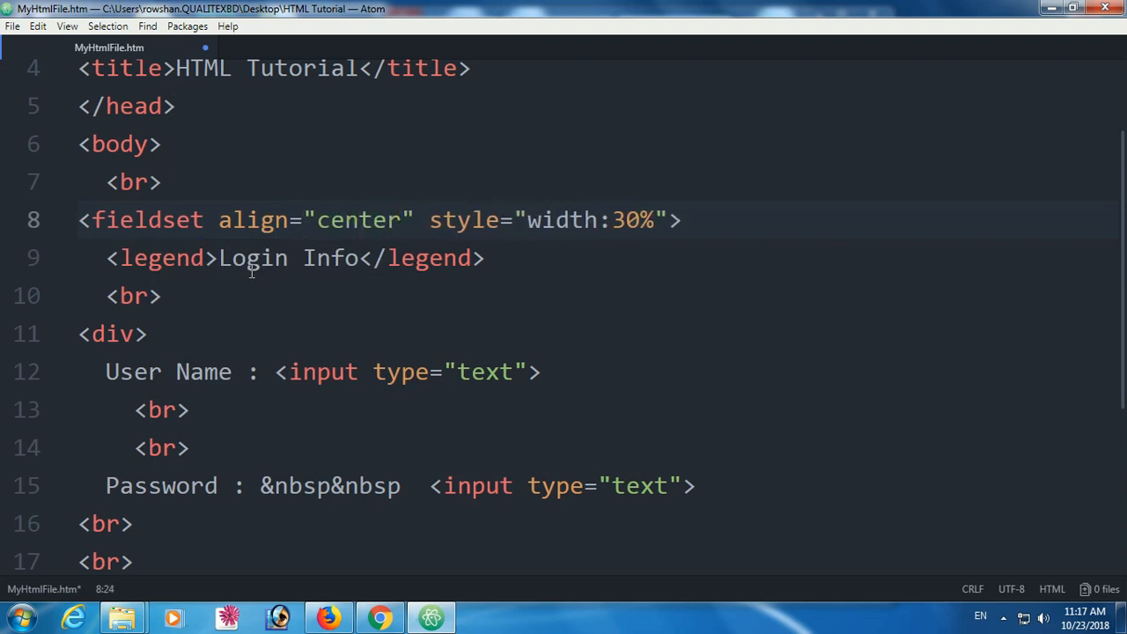